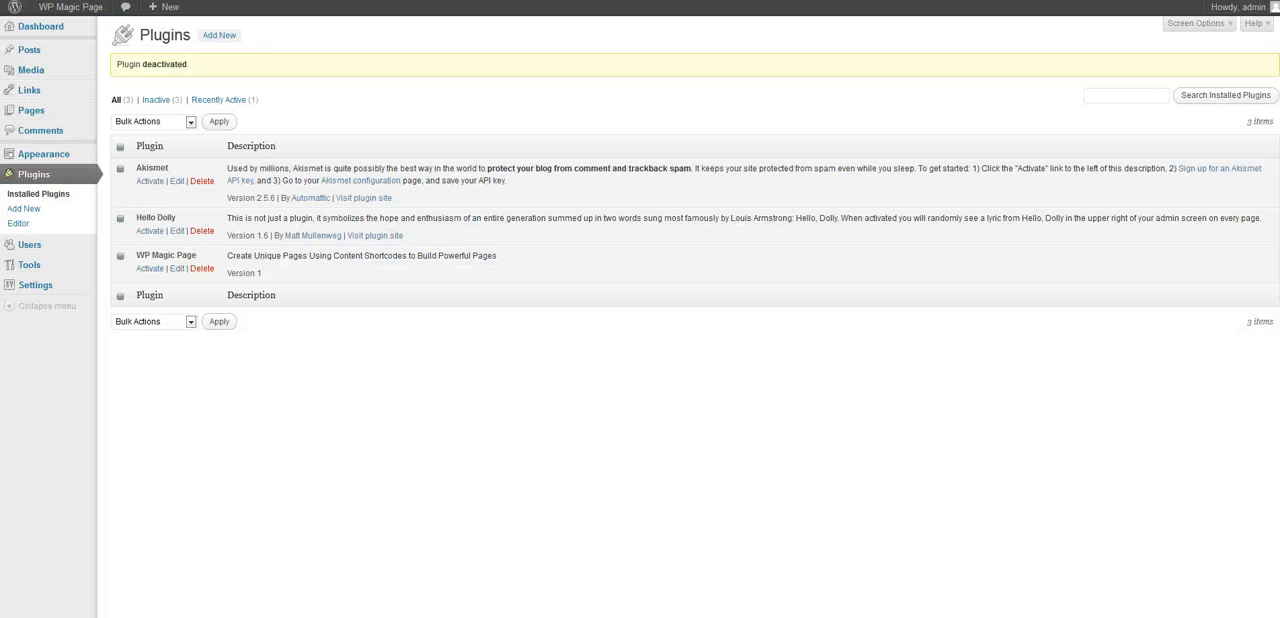
pyautogui.moveTo(149, 268)
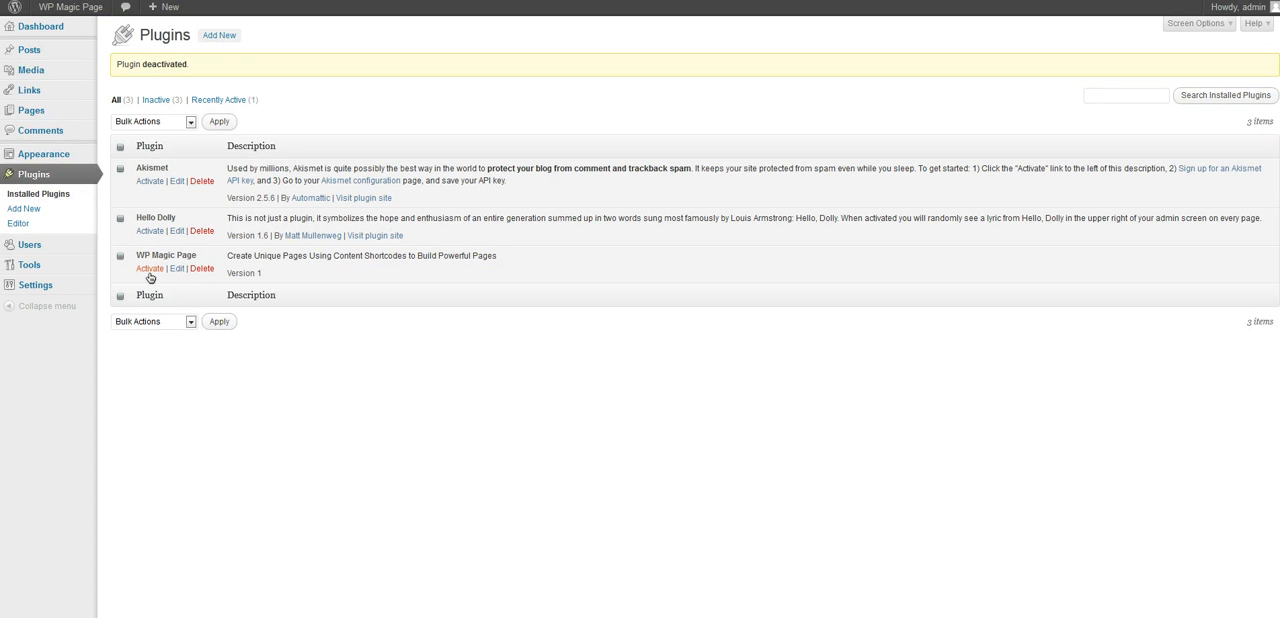
pyautogui.moveTo(149, 269)
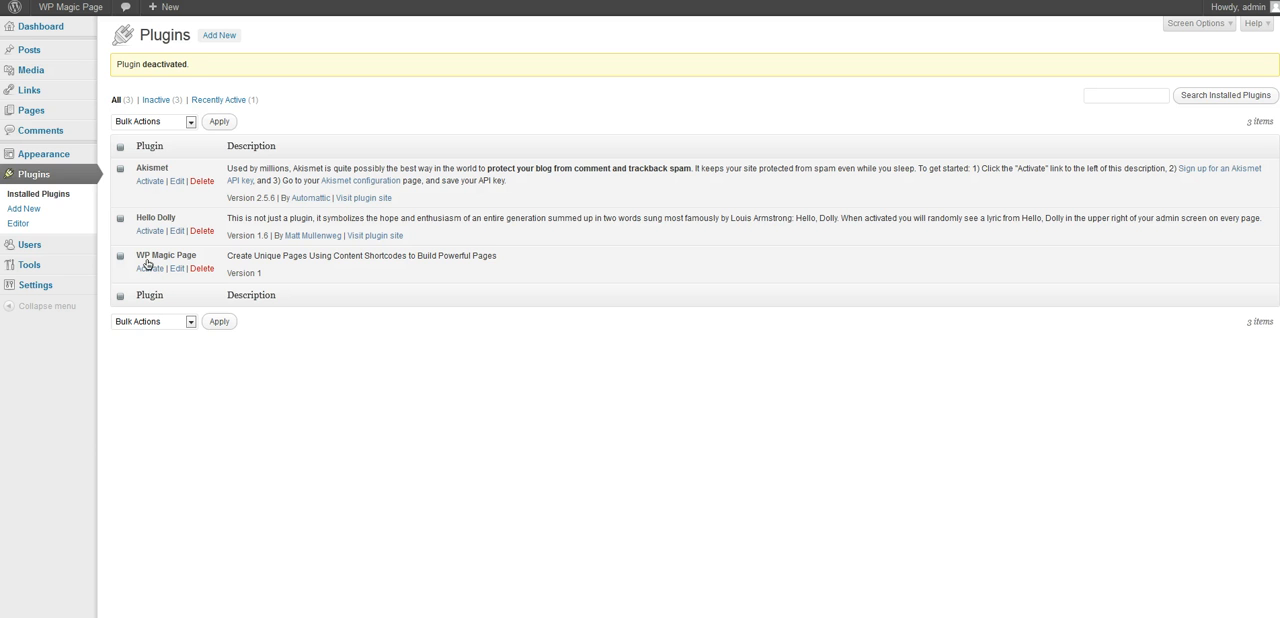
# Activate the WP Magic Page plugin from the Plugins list
pyautogui.click(149, 268)
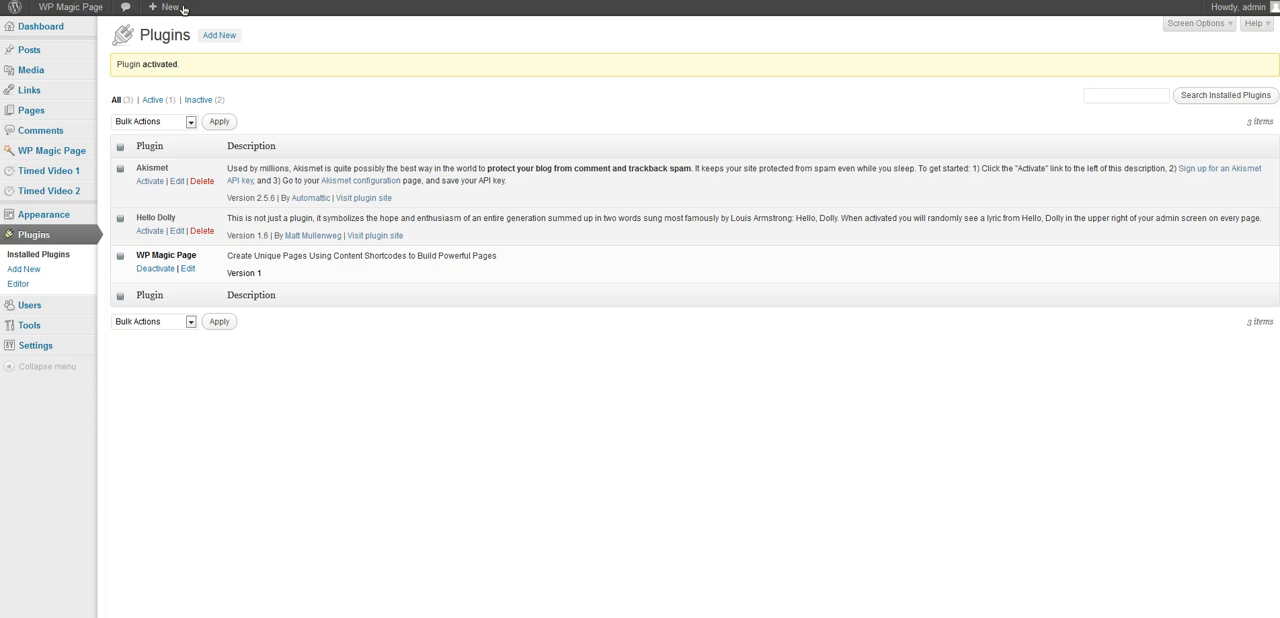
pyautogui.moveTo(51, 150)
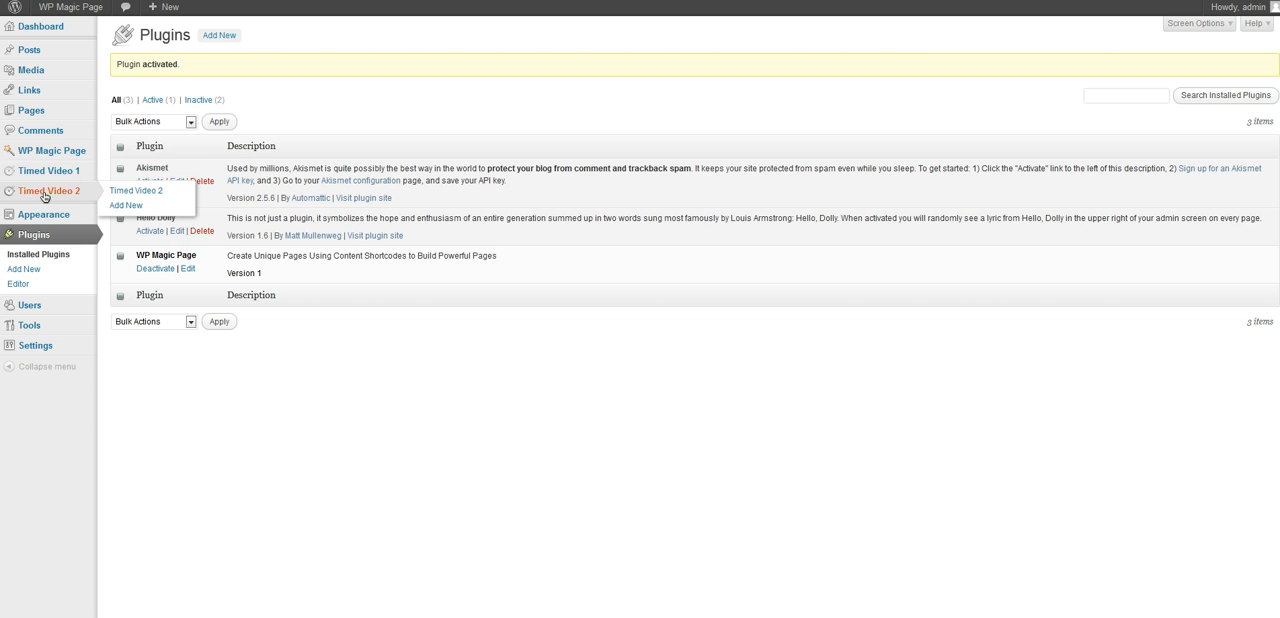
# Open the existing Magic Content Page from the WP Magic Page list for editing
pyautogui.click(51, 150)
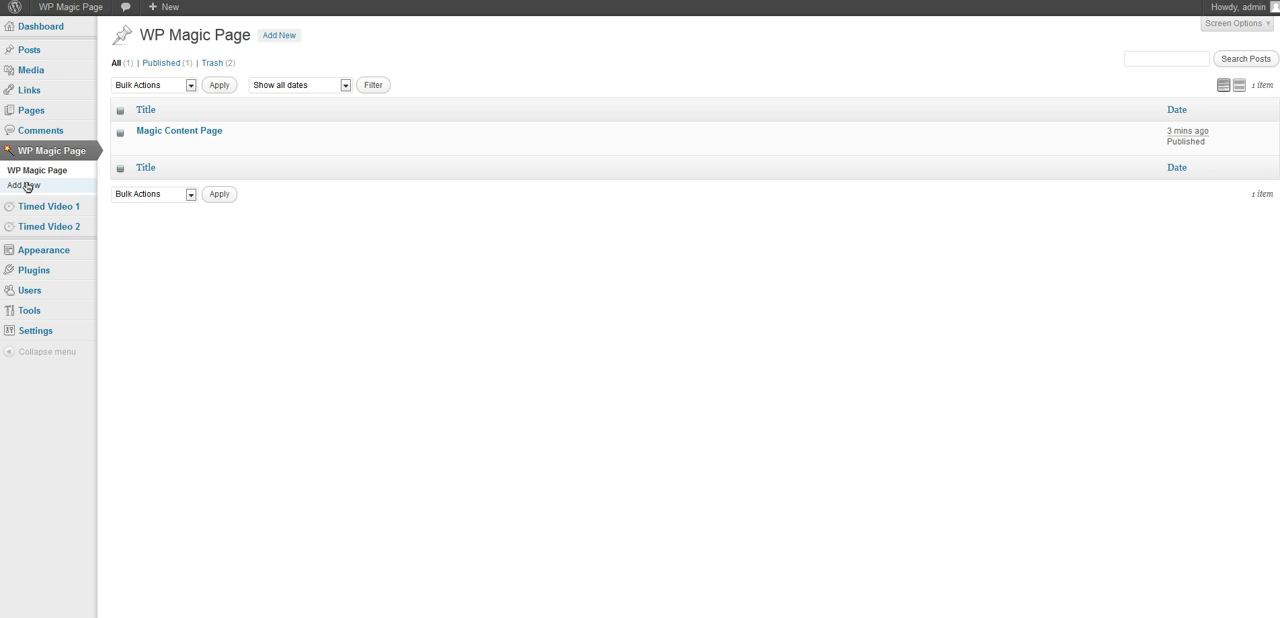
pyautogui.moveTo(179, 131)
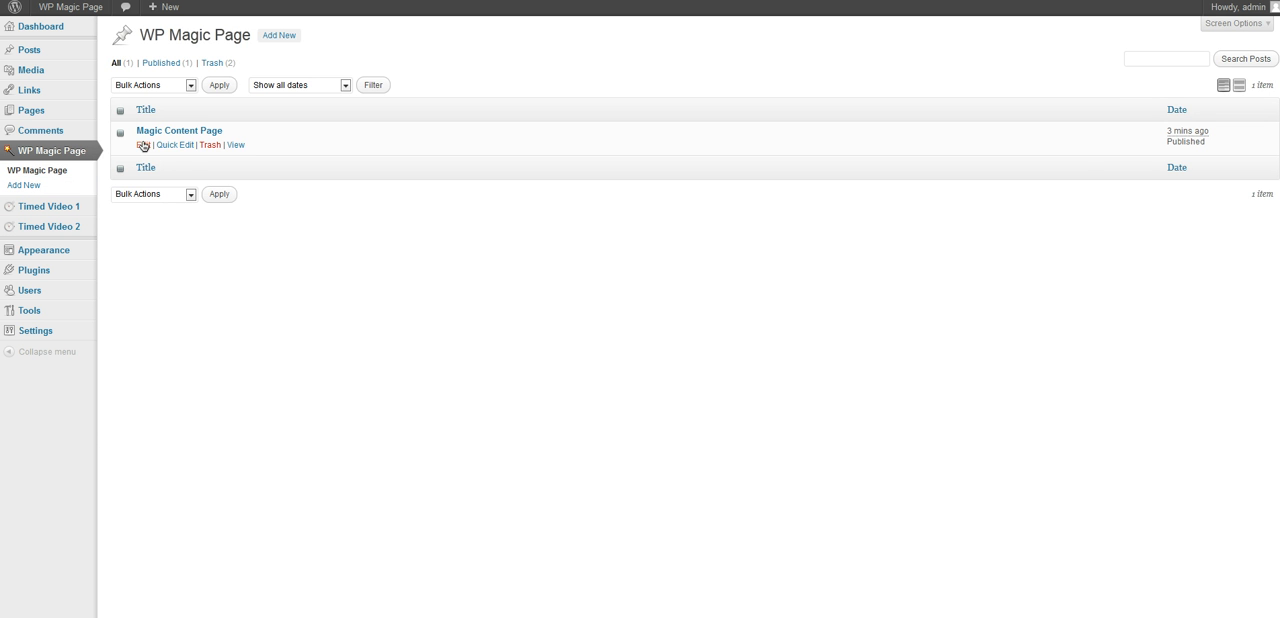
pyautogui.click(178, 130)
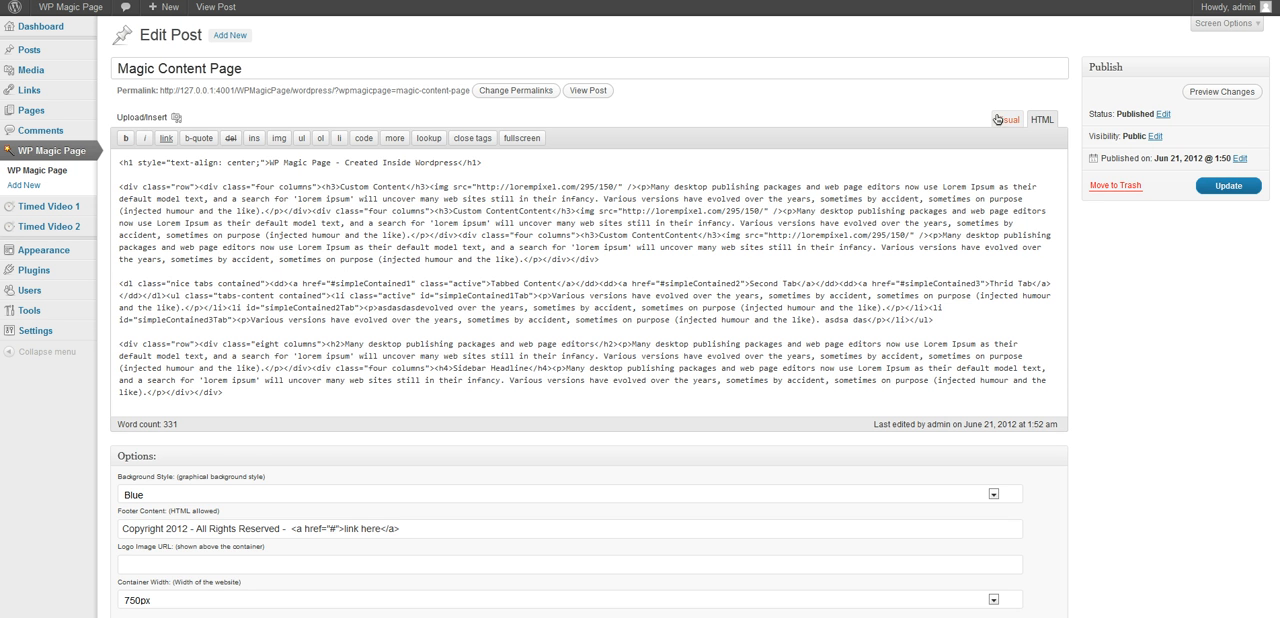
# Toggle Visual/HTML views, set Background Style to Green, and keep container width at 750px
pyautogui.click(1008, 119)
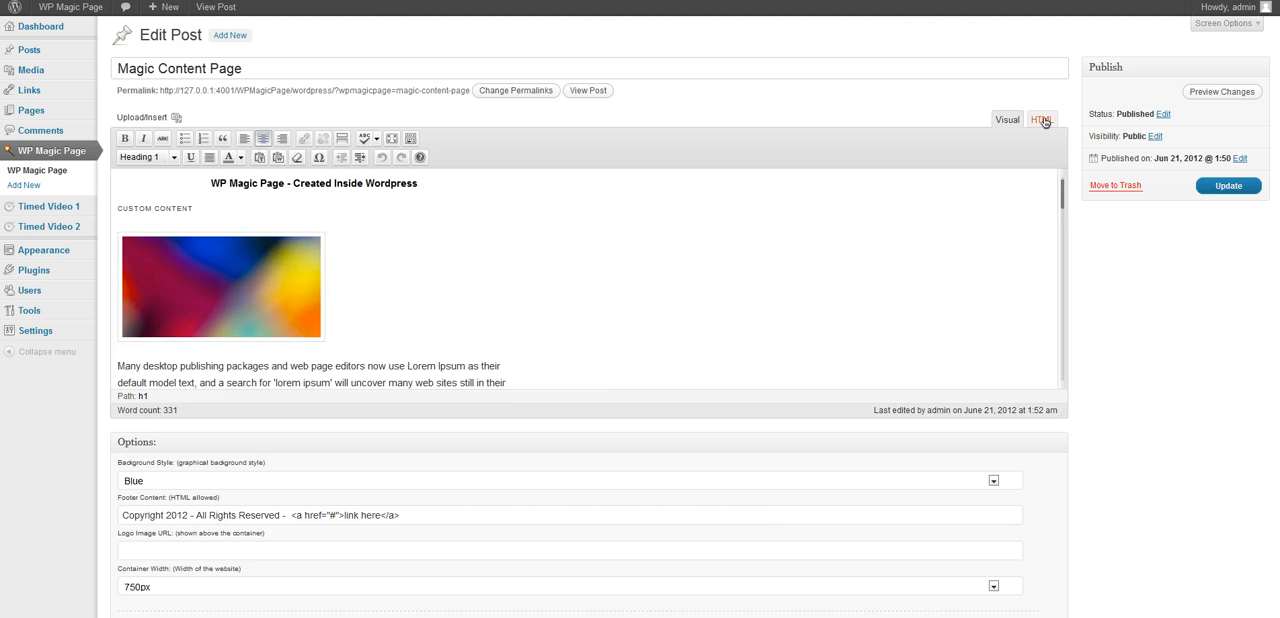
pyautogui.click(1040, 120)
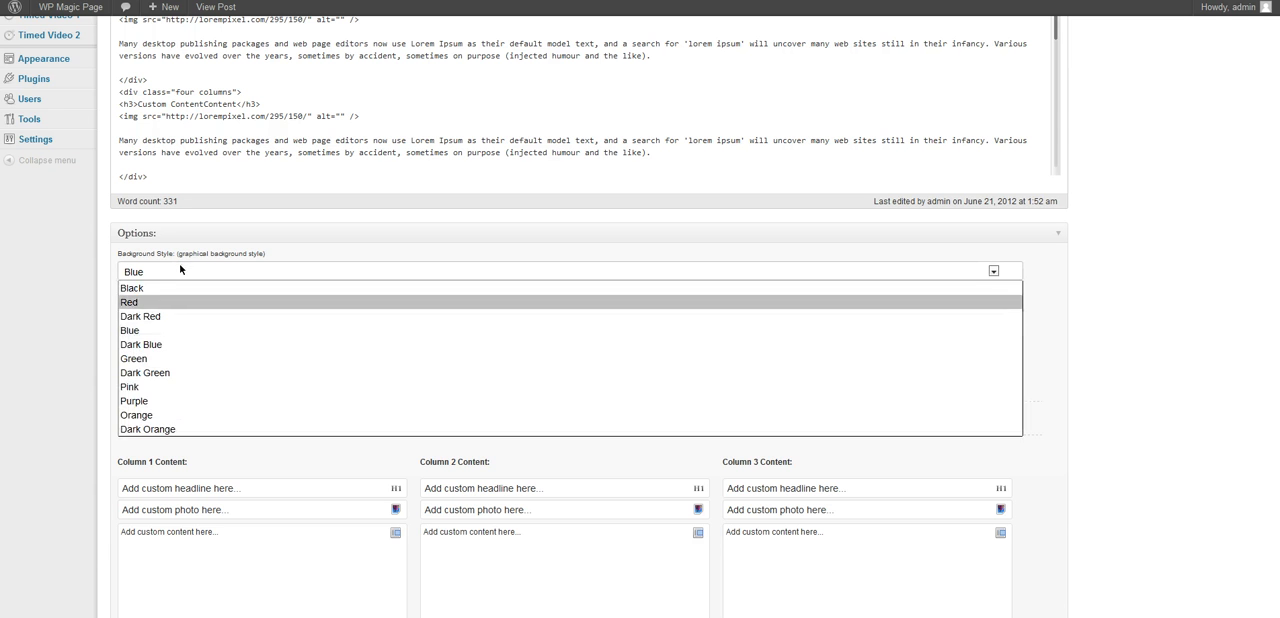
pyautogui.click(133, 358)
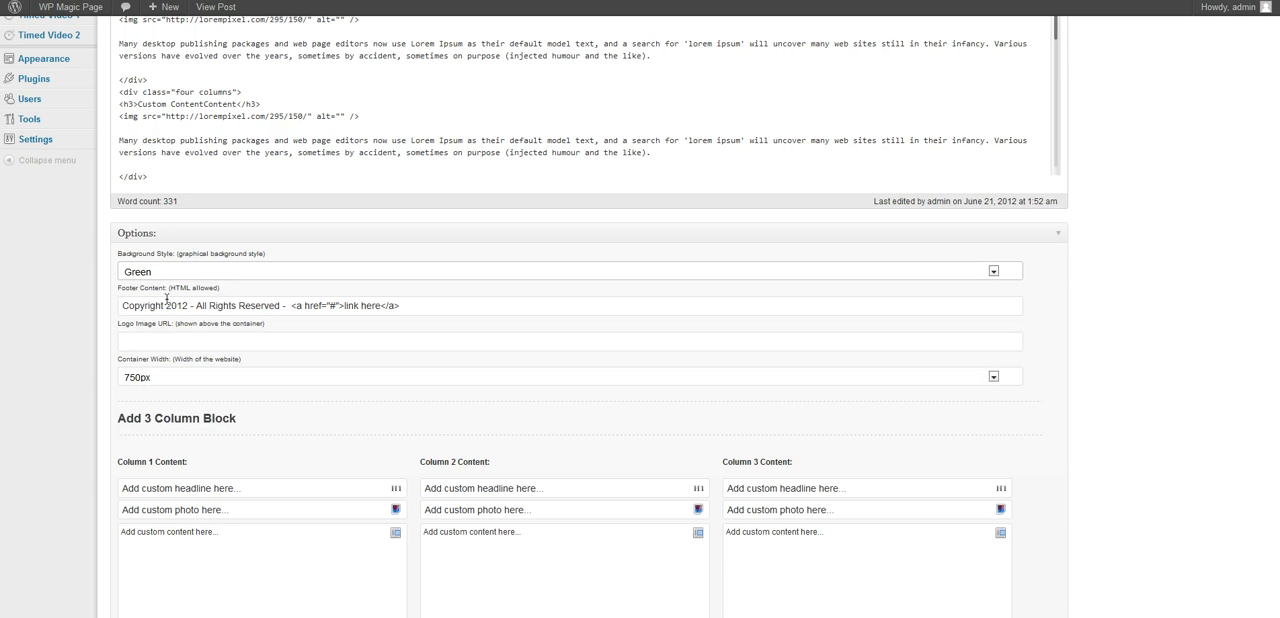
pyautogui.click(568, 341)
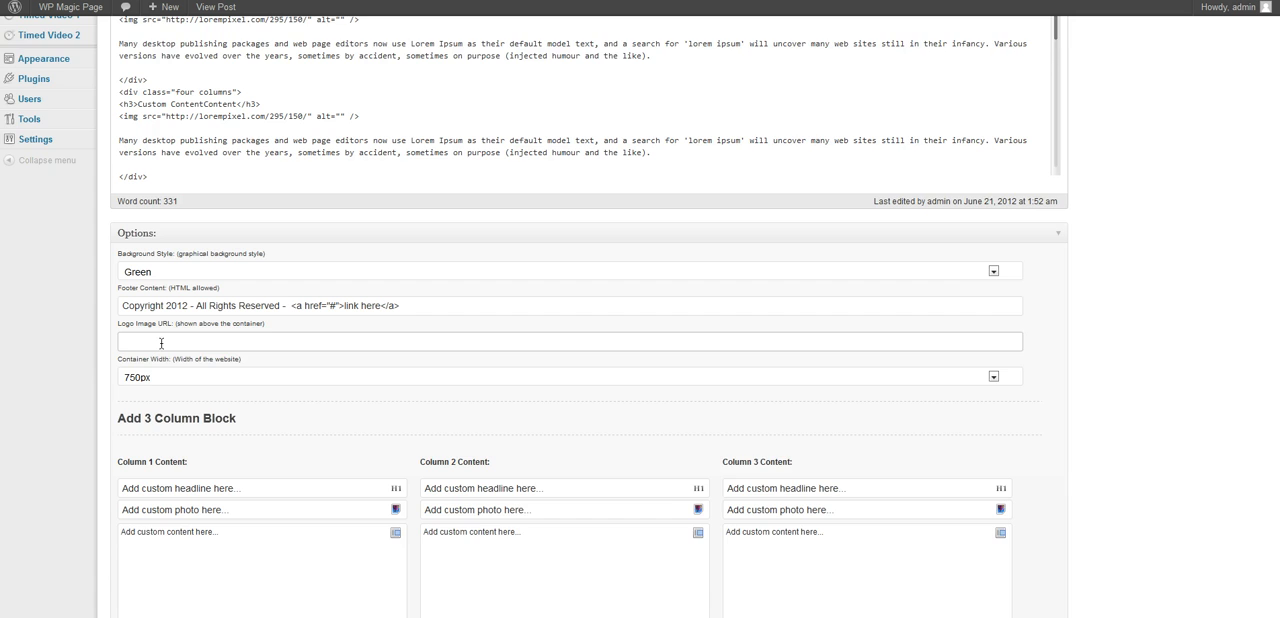
pyautogui.click(990, 300)
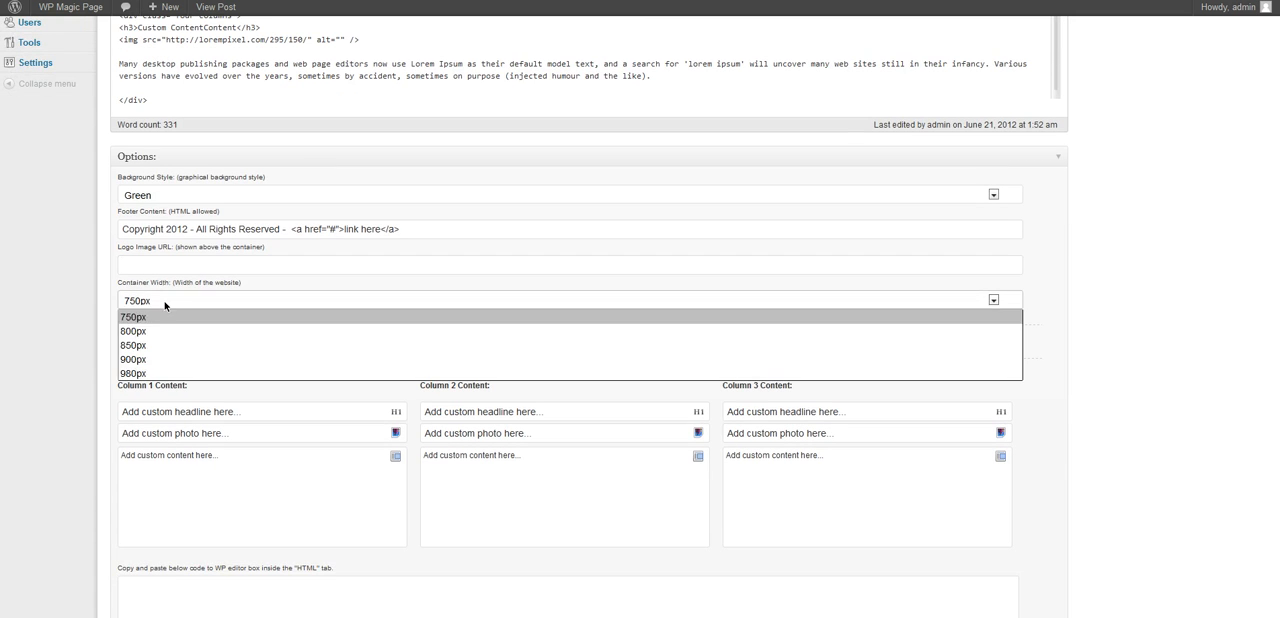
pyautogui.moveTo(147, 331)
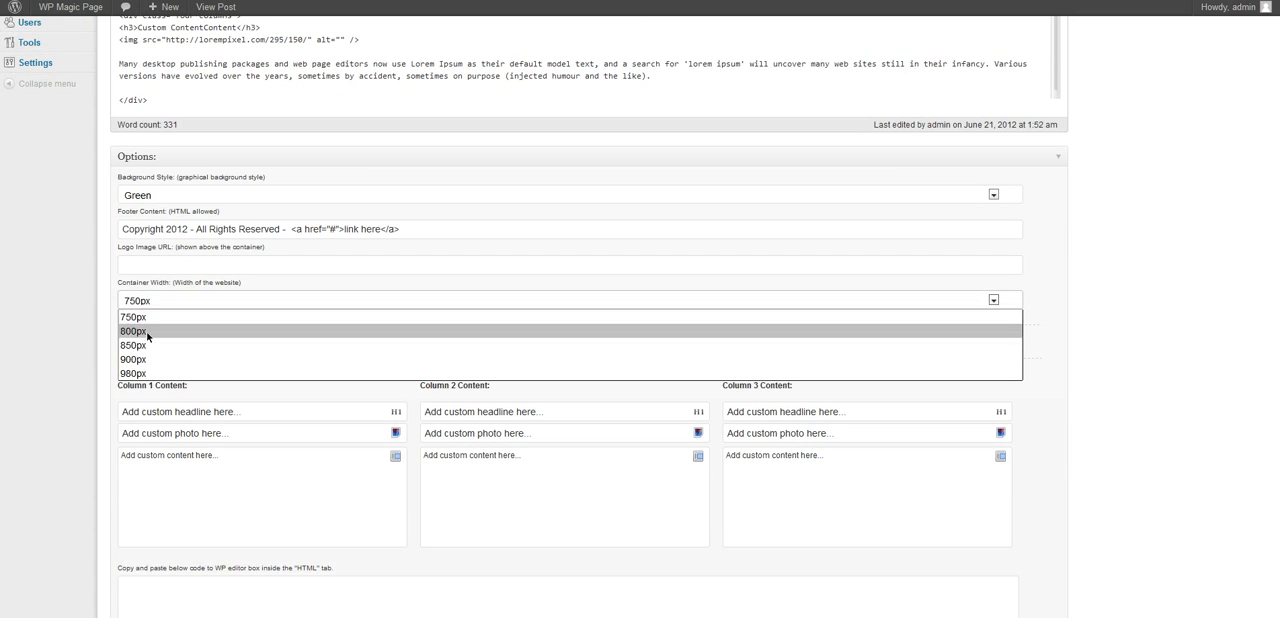
pyautogui.click(135, 317)
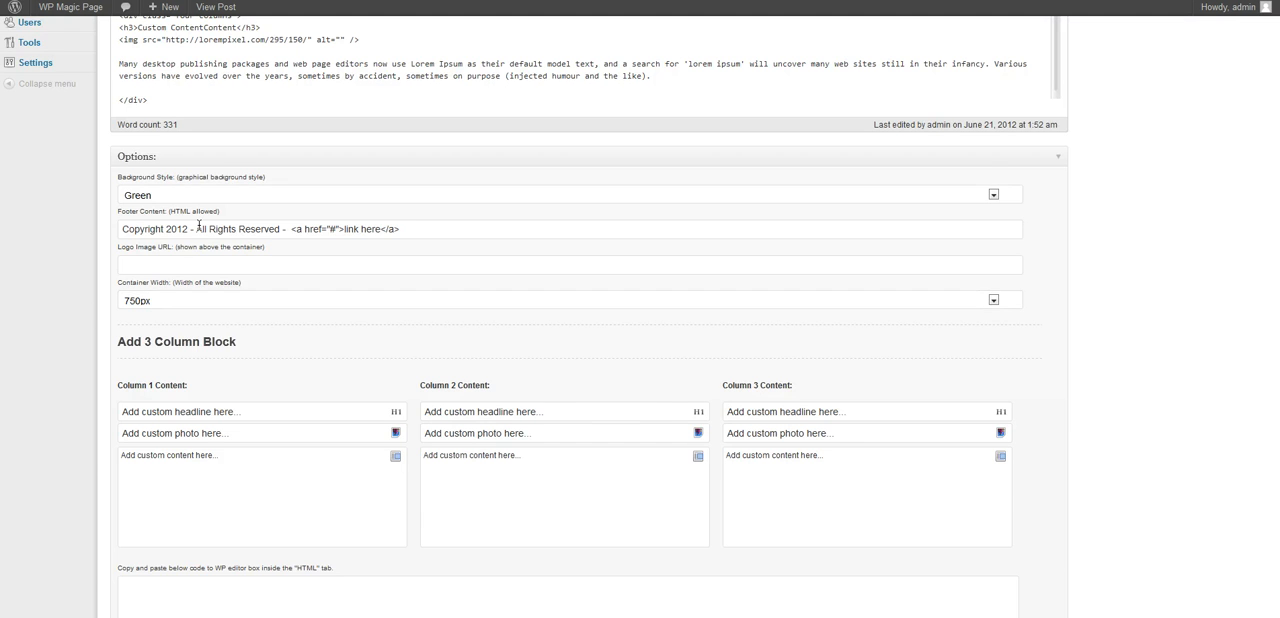
# Fill the three columns with headlines like 'Custom ContentContent', text, and the lorempixel 295/150 image URL
pyautogui.scroll(-3)
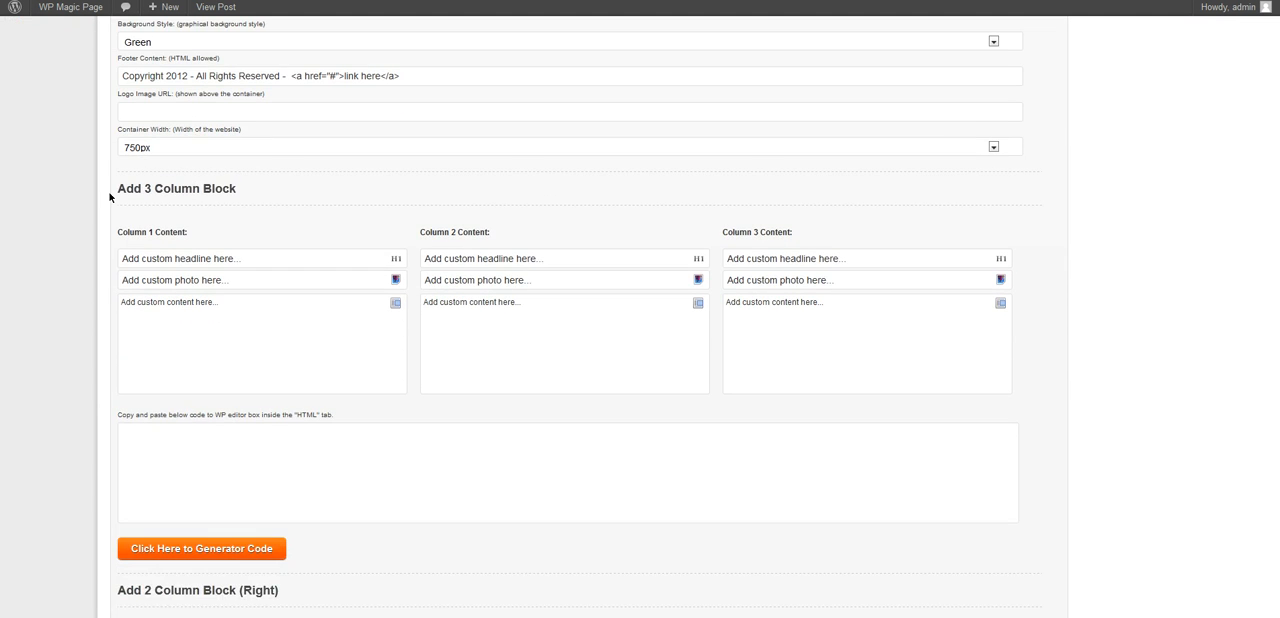
pyautogui.moveTo(226, 201)
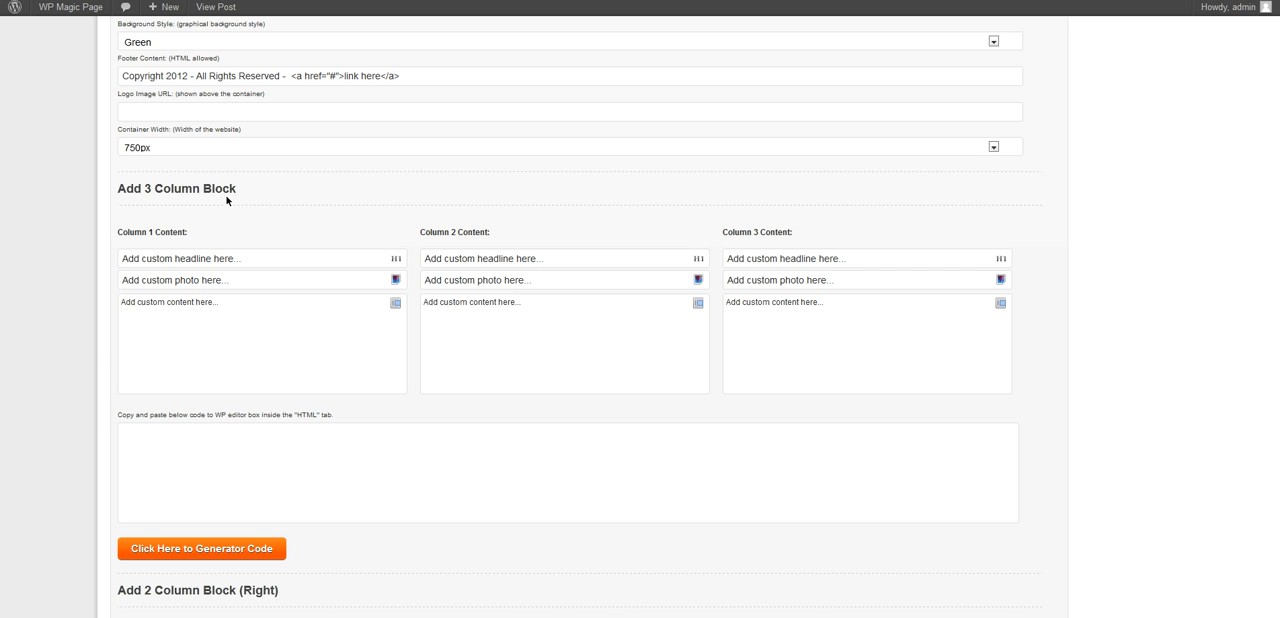
pyautogui.moveTo(1267, 272)
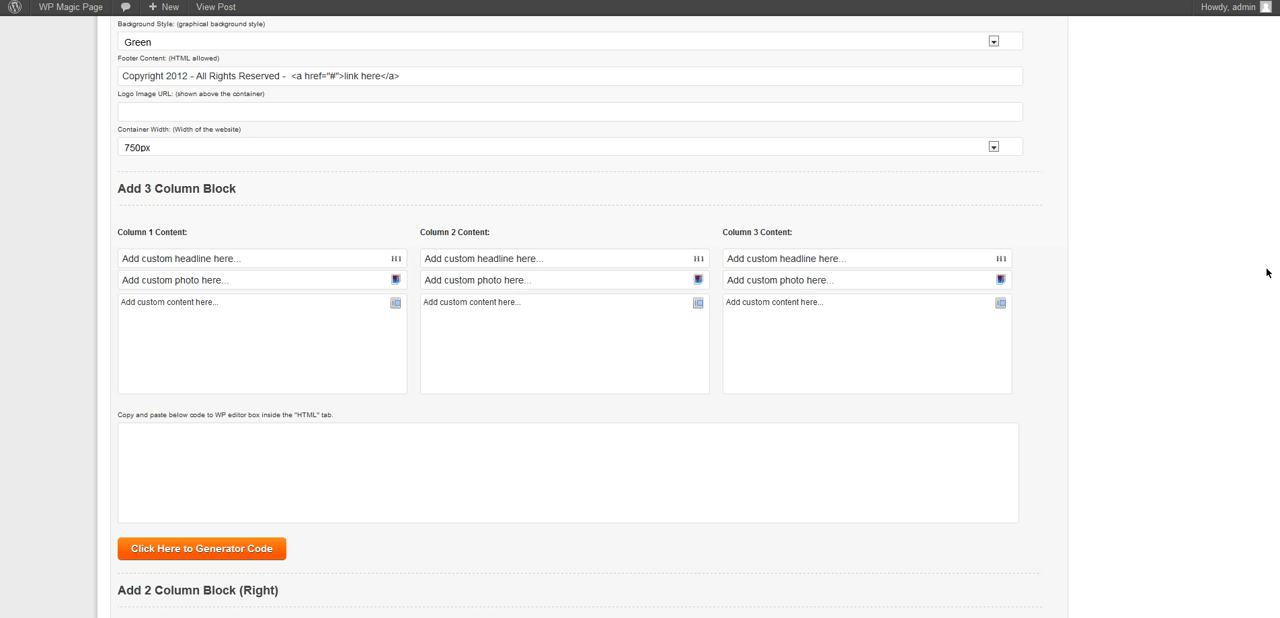
pyautogui.moveTo(292, 258)
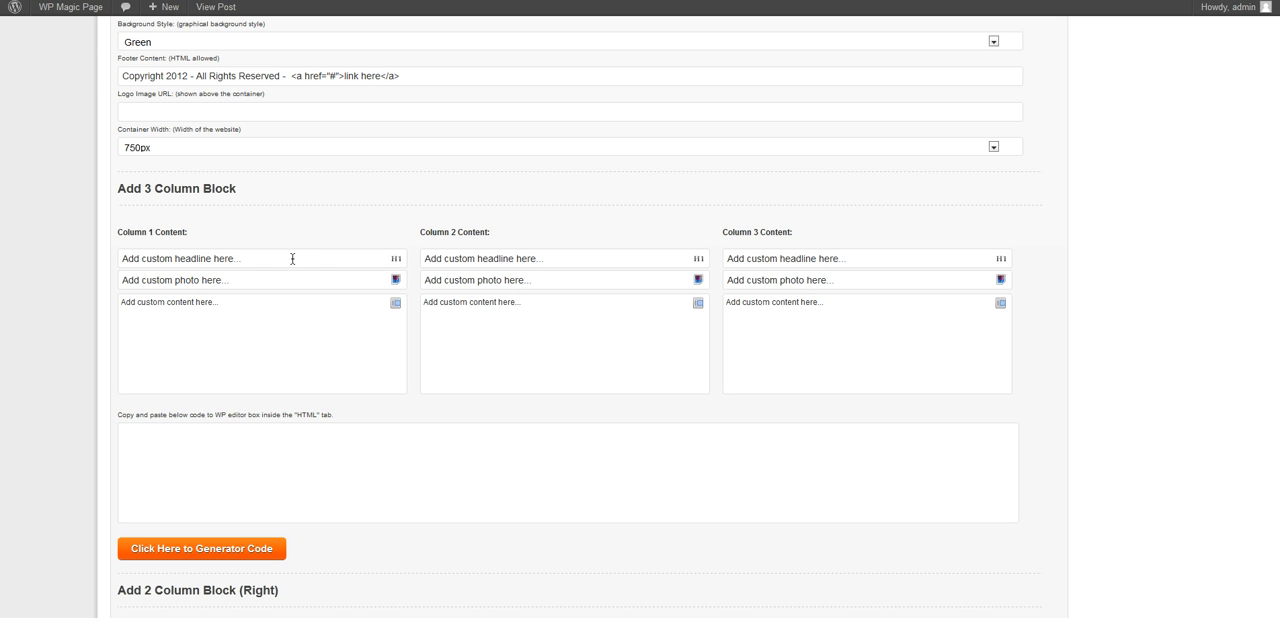
pyautogui.moveTo(917, 297)
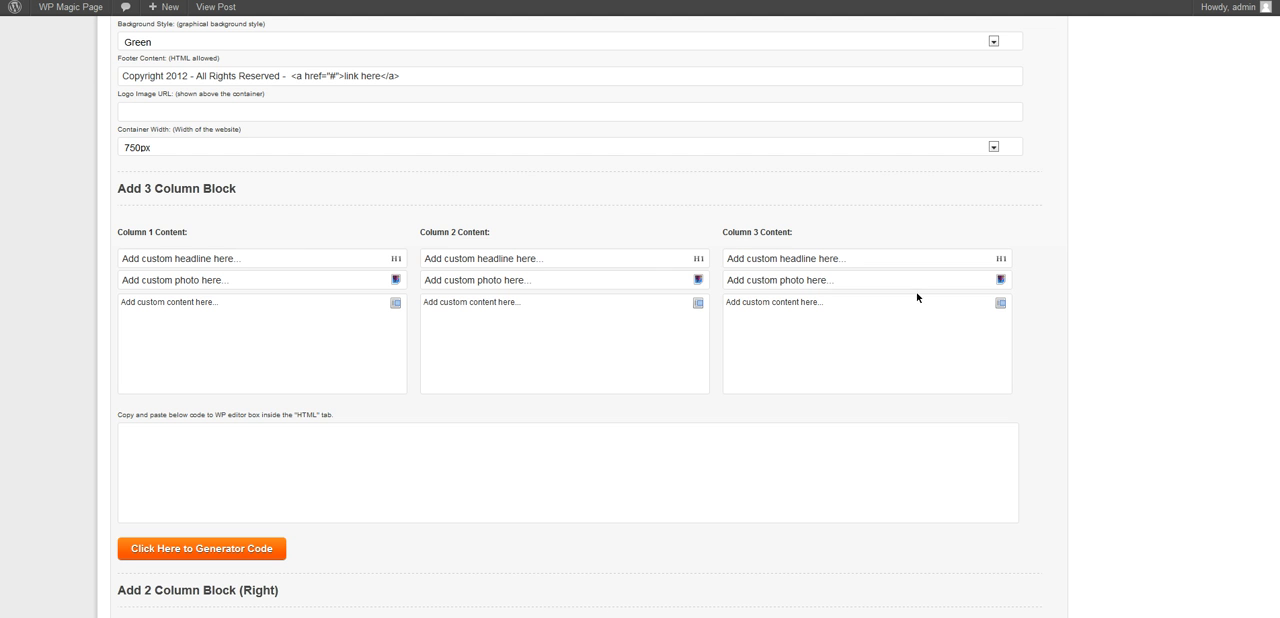
pyautogui.moveTo(293, 264)
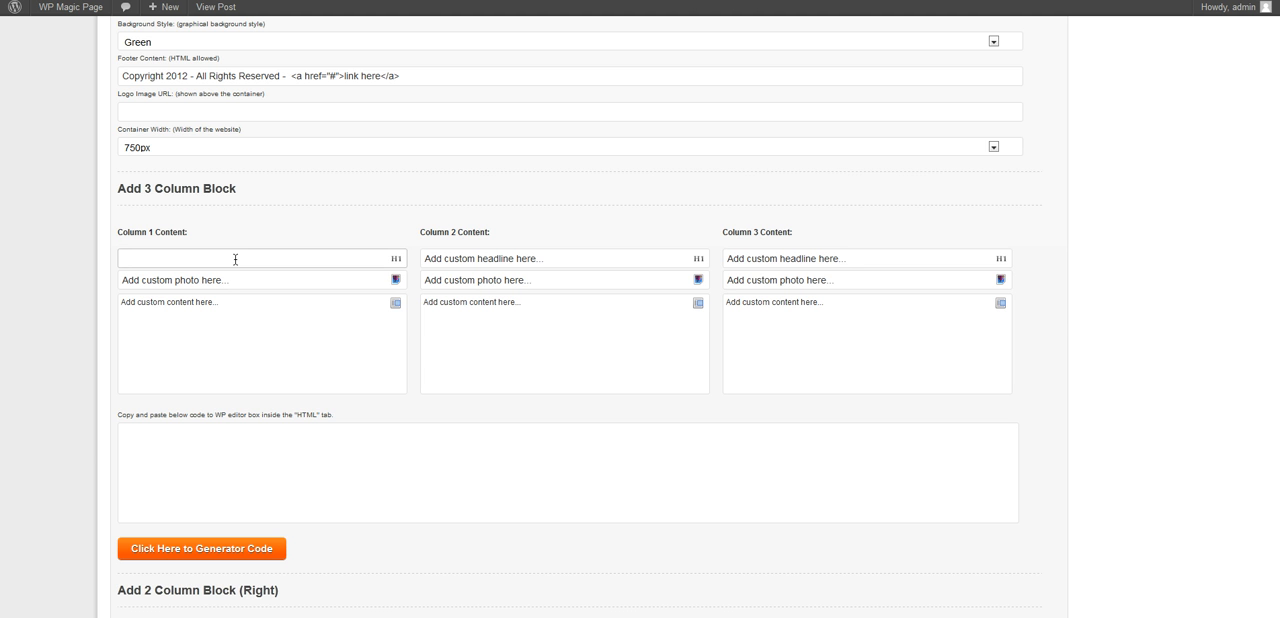
pyautogui.scroll(3)
pyautogui.write('Lorem ipsum dolor sit amet')
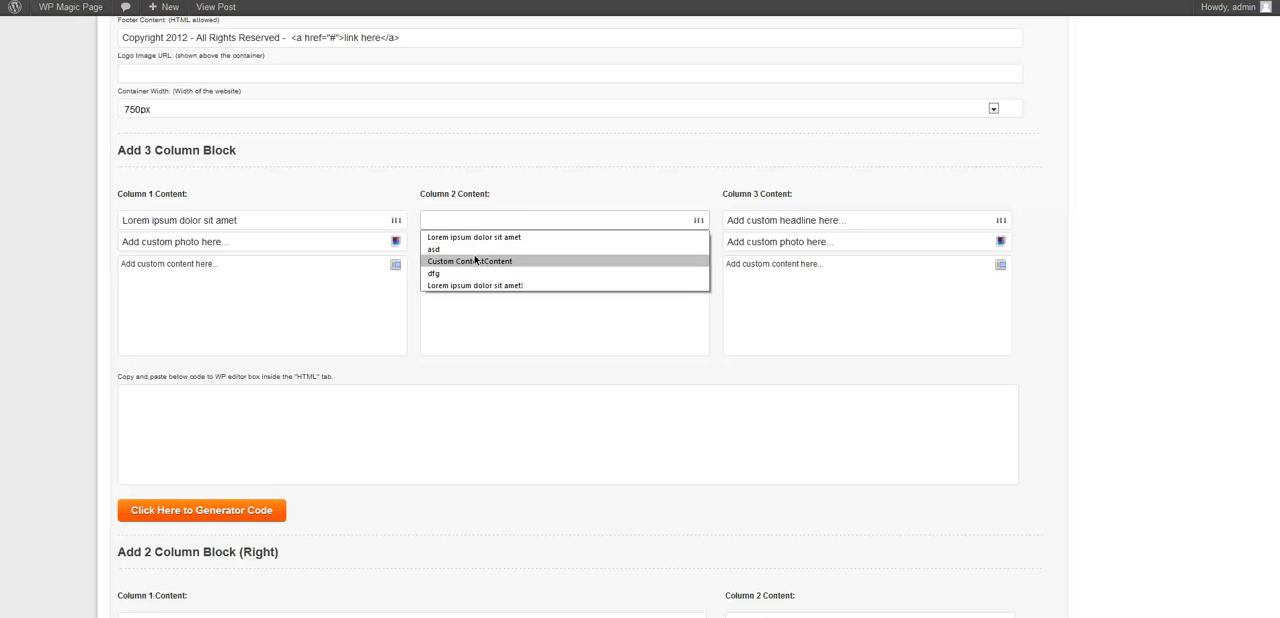
pyautogui.click(468, 261)
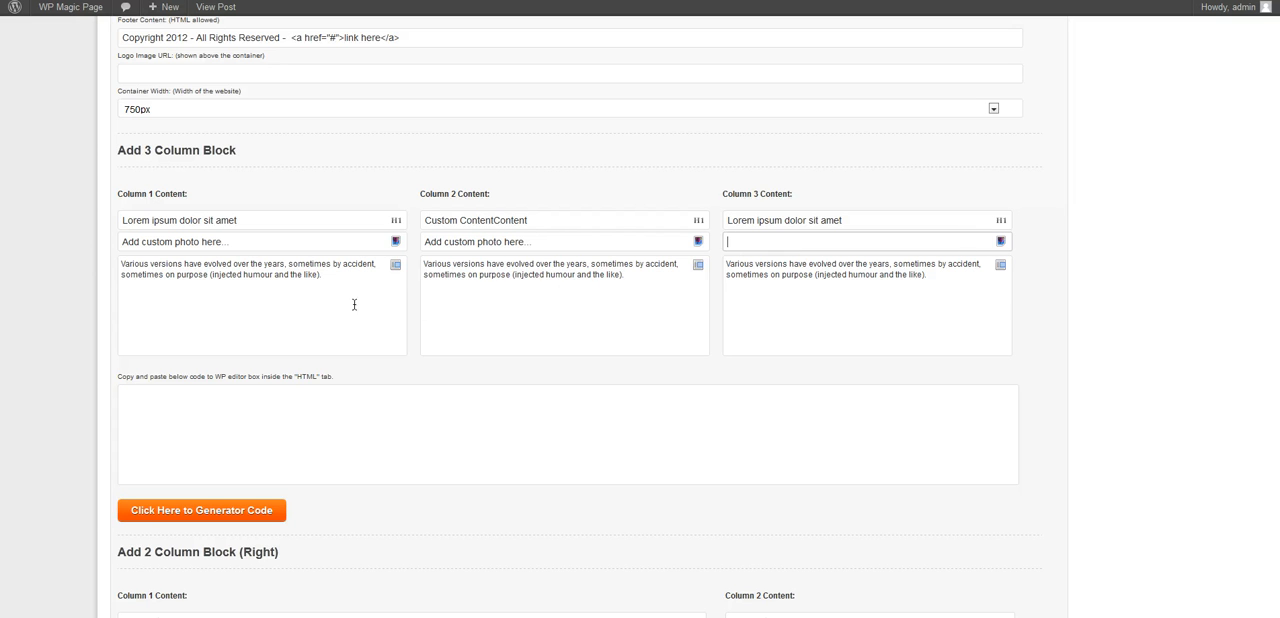
pyautogui.write('http://lorempixel.com/295/150/')
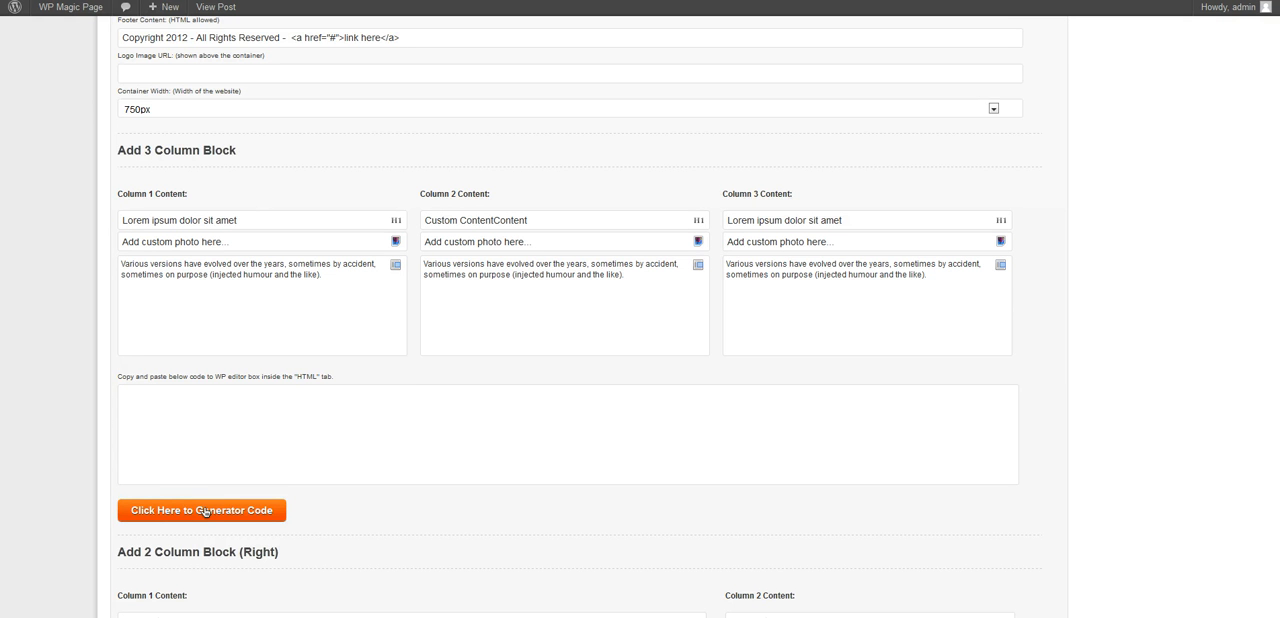
# Generate the 3 Column Block HTML code and view the live Magic Page
pyautogui.click(201, 510)
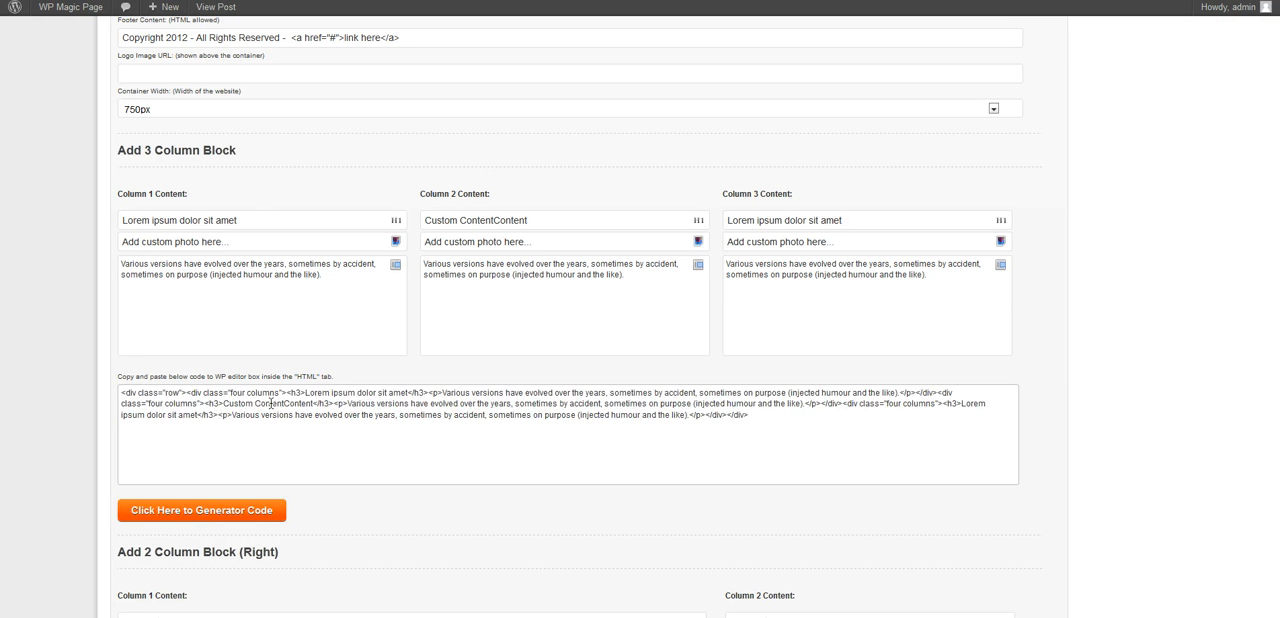
pyautogui.scroll(3)
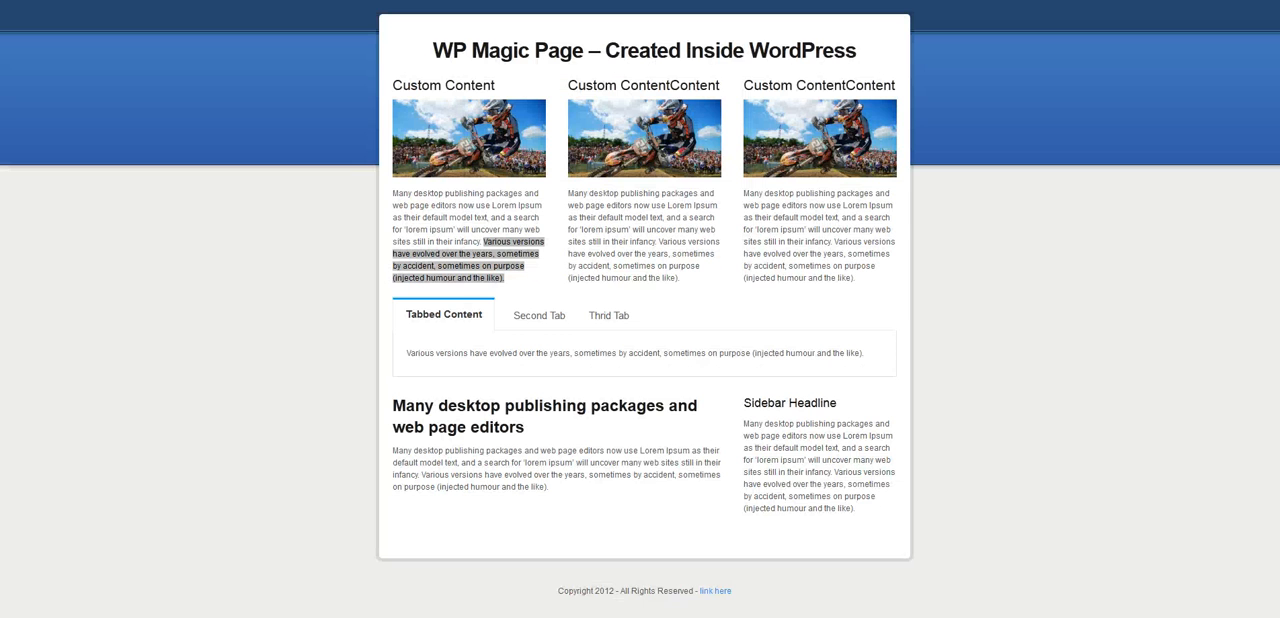
# Scroll the Magic Page options to the Add 3 Column Block section
pyautogui.scroll(-3)
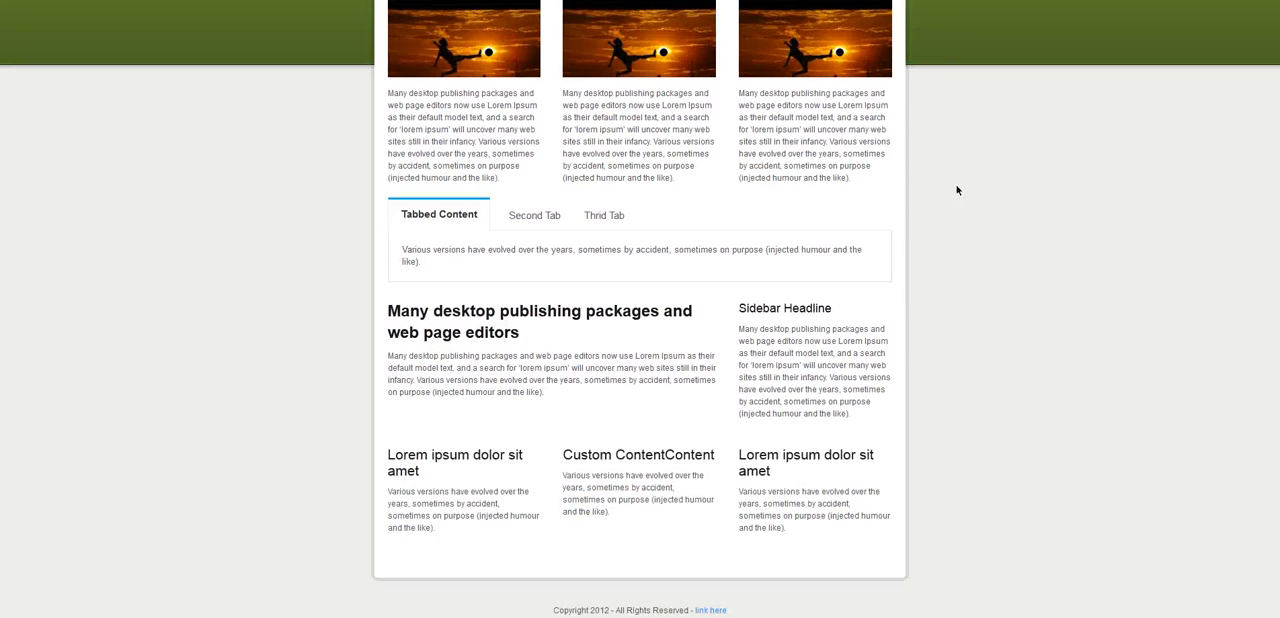
pyautogui.scroll(3)
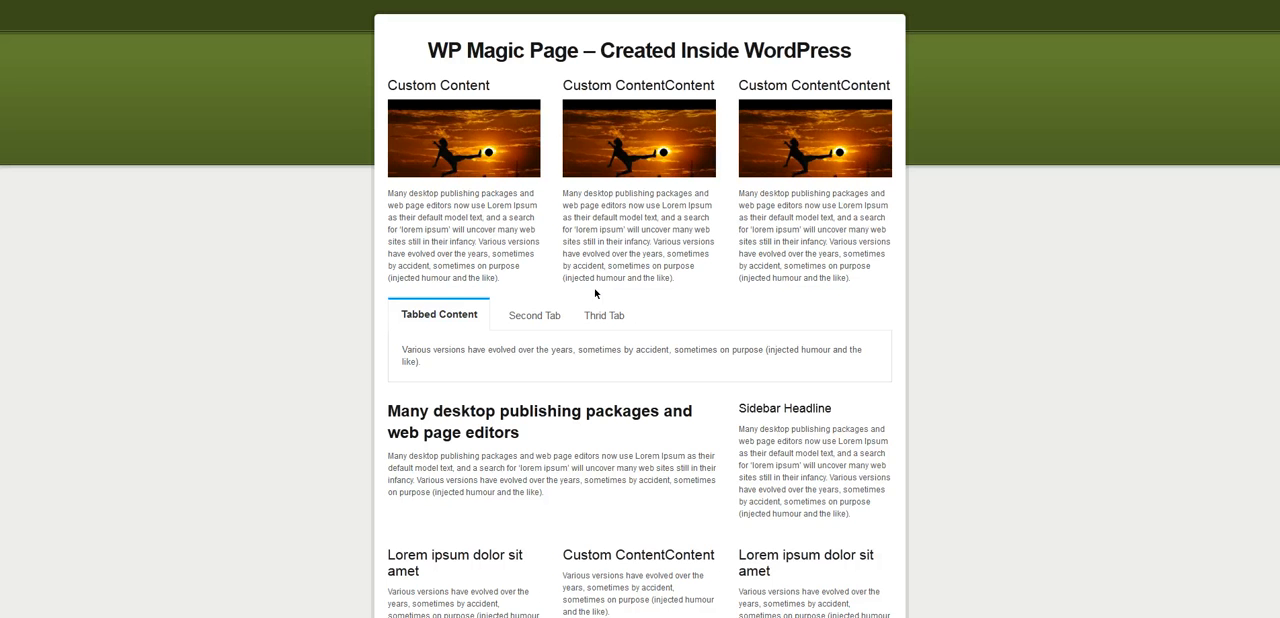
pyautogui.click(604, 315)
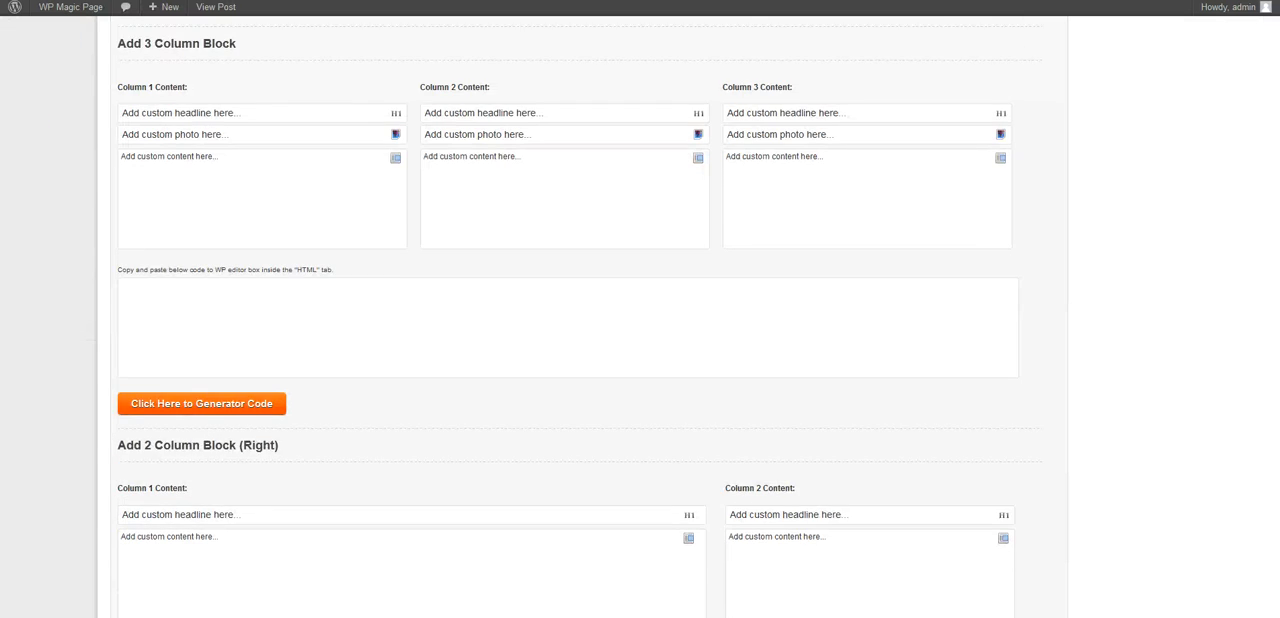
# Scroll past the 2 Column and Tabbed Content blocks to the Add 6 Image Slider form
pyautogui.scroll(-3)
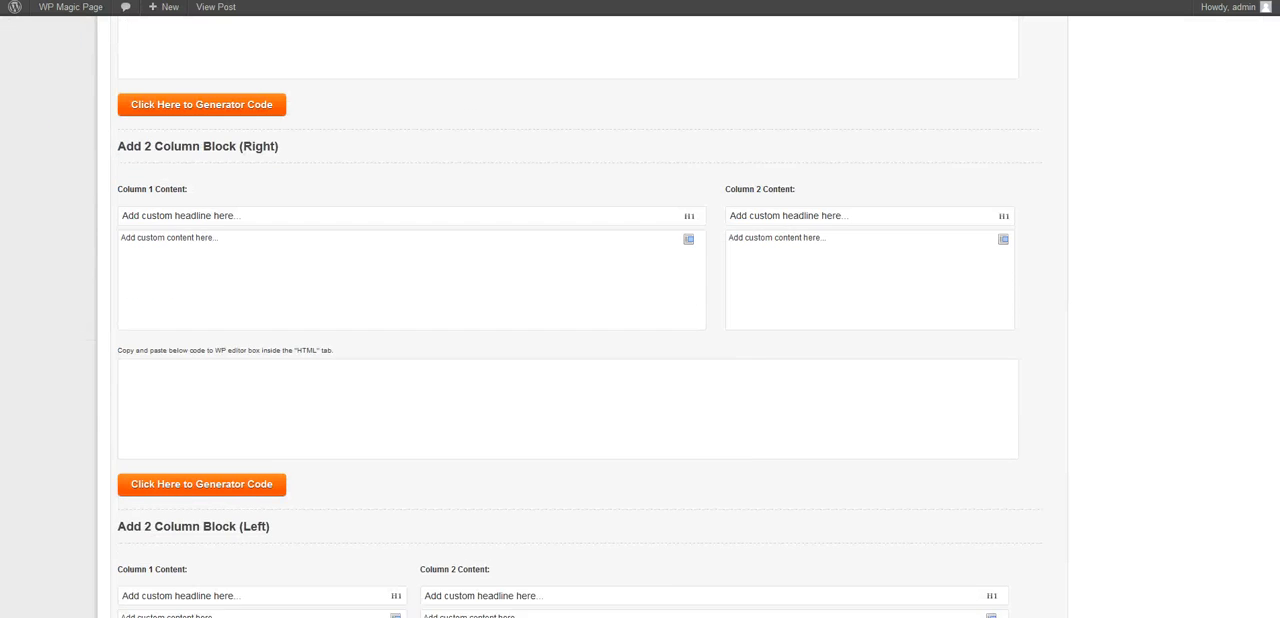
pyautogui.scroll(-3)
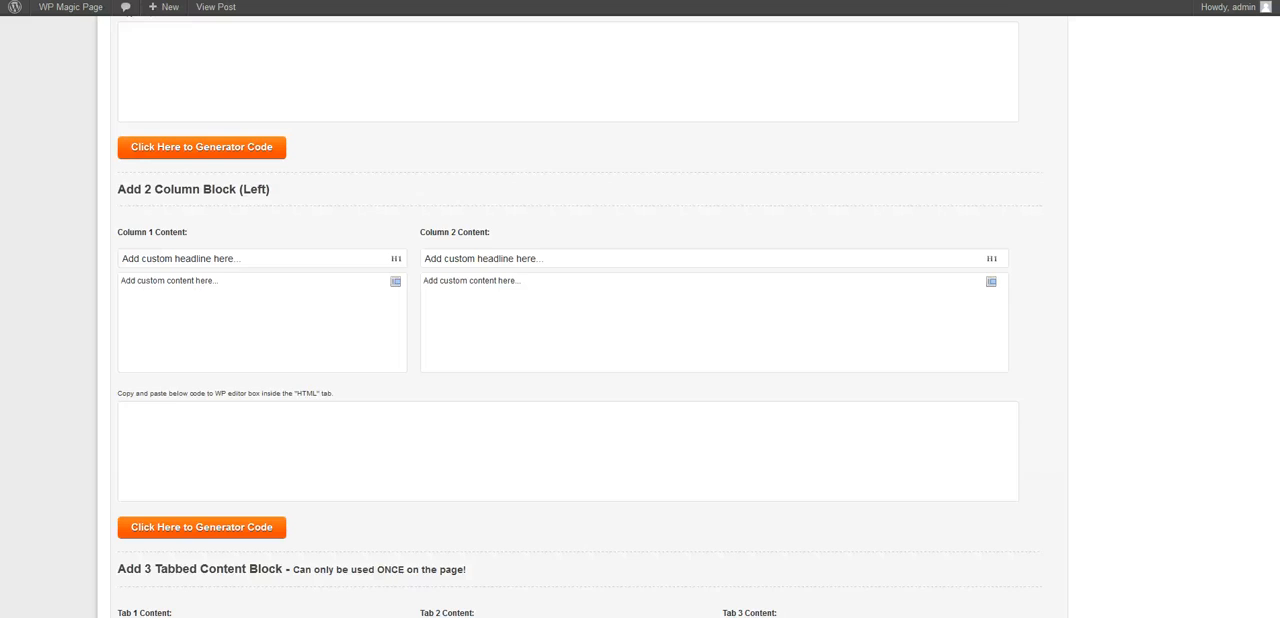
pyautogui.scroll(-3)
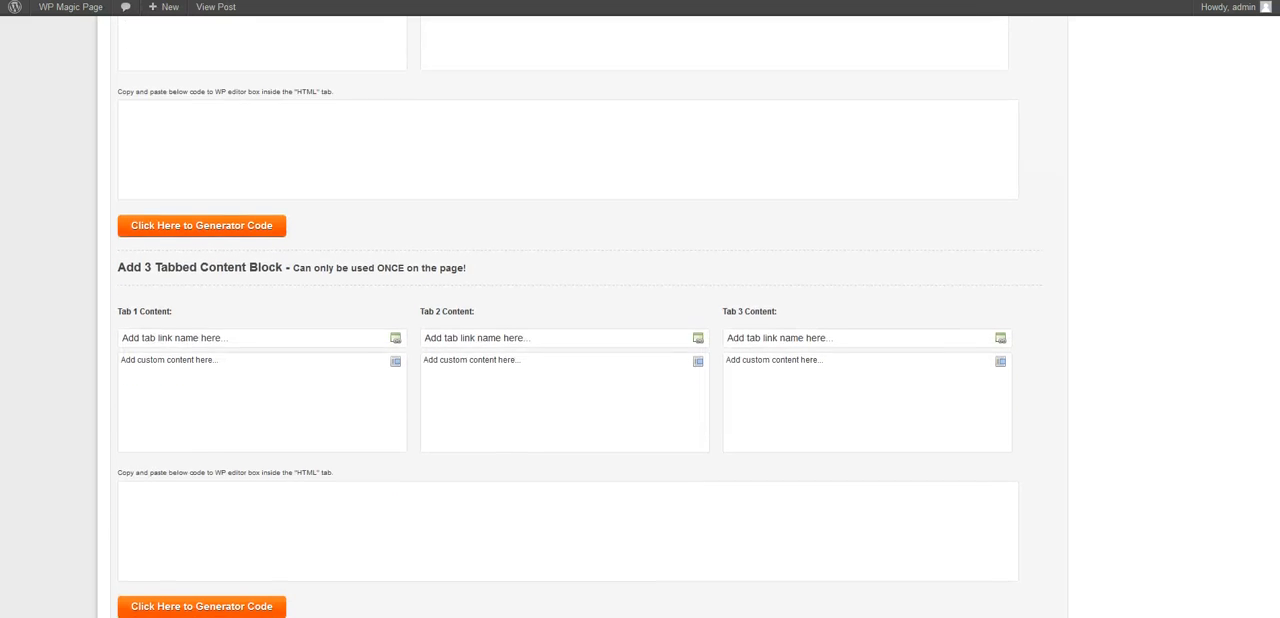
pyautogui.scroll(-3)
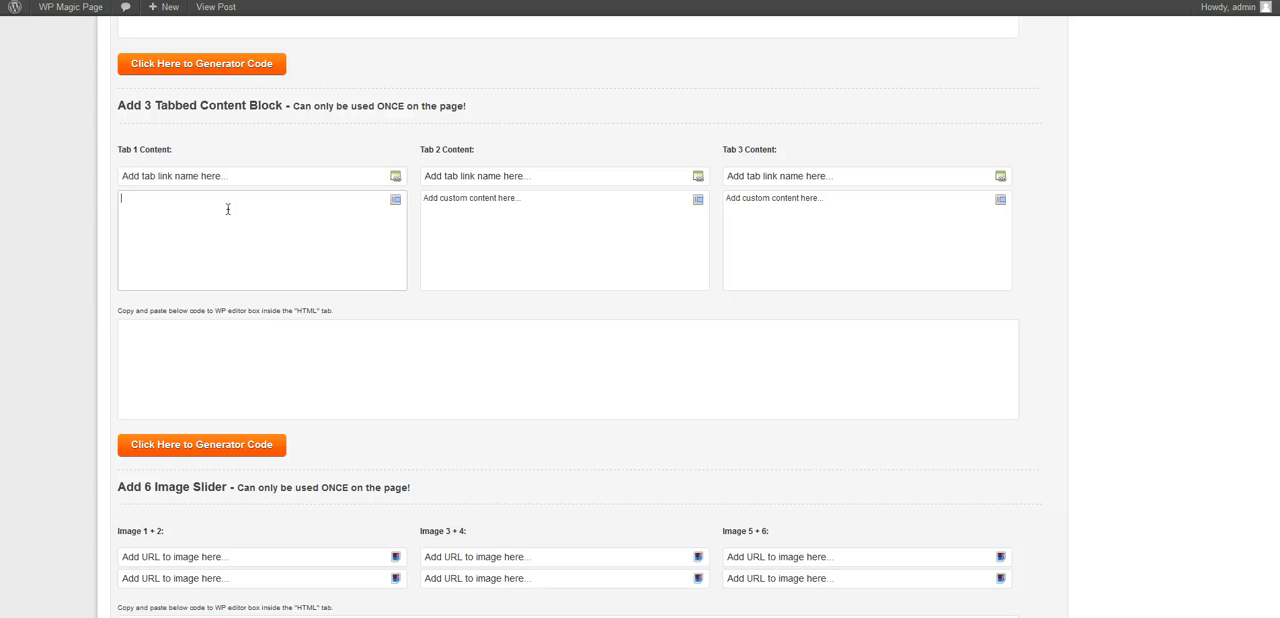
pyautogui.scroll(-3)
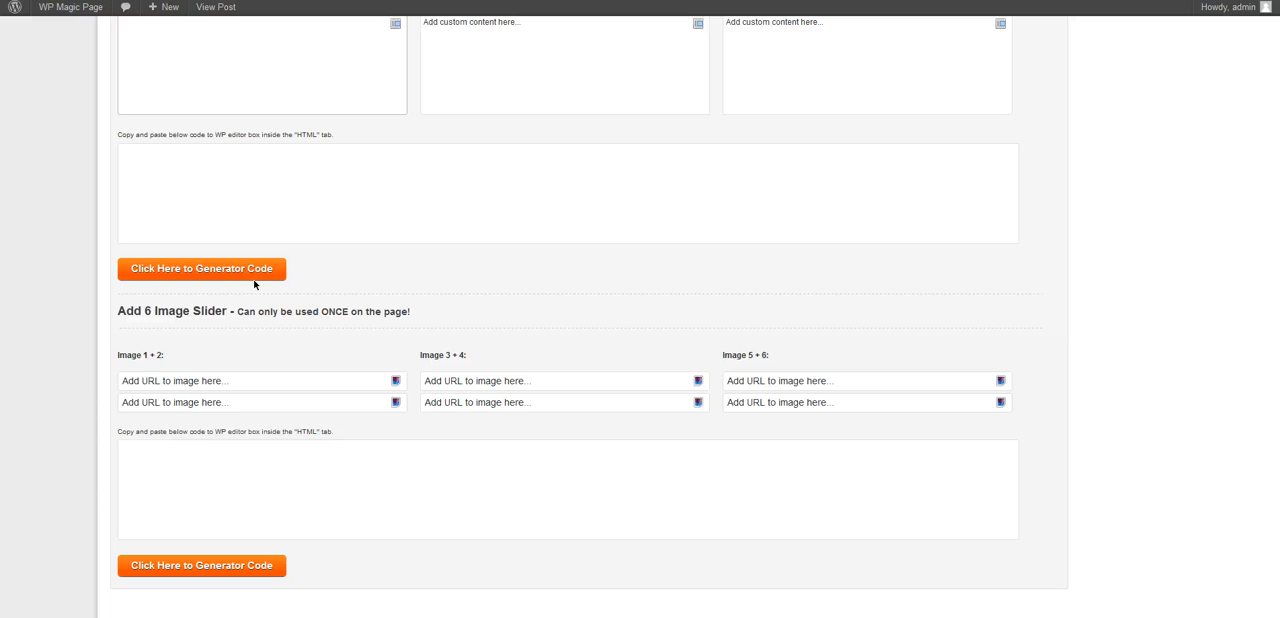
# Fill image slots 1, 3 and 5 with the lorempixel sports URL and generate slider code
pyautogui.click(255, 380)
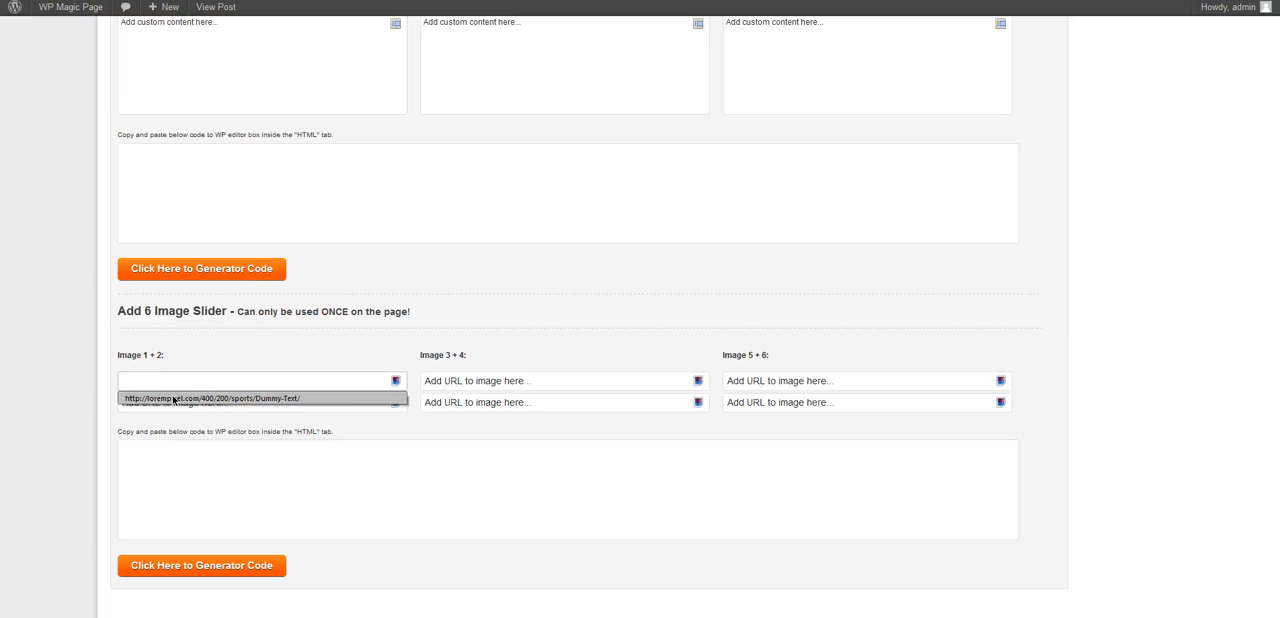
pyautogui.click(565, 380)
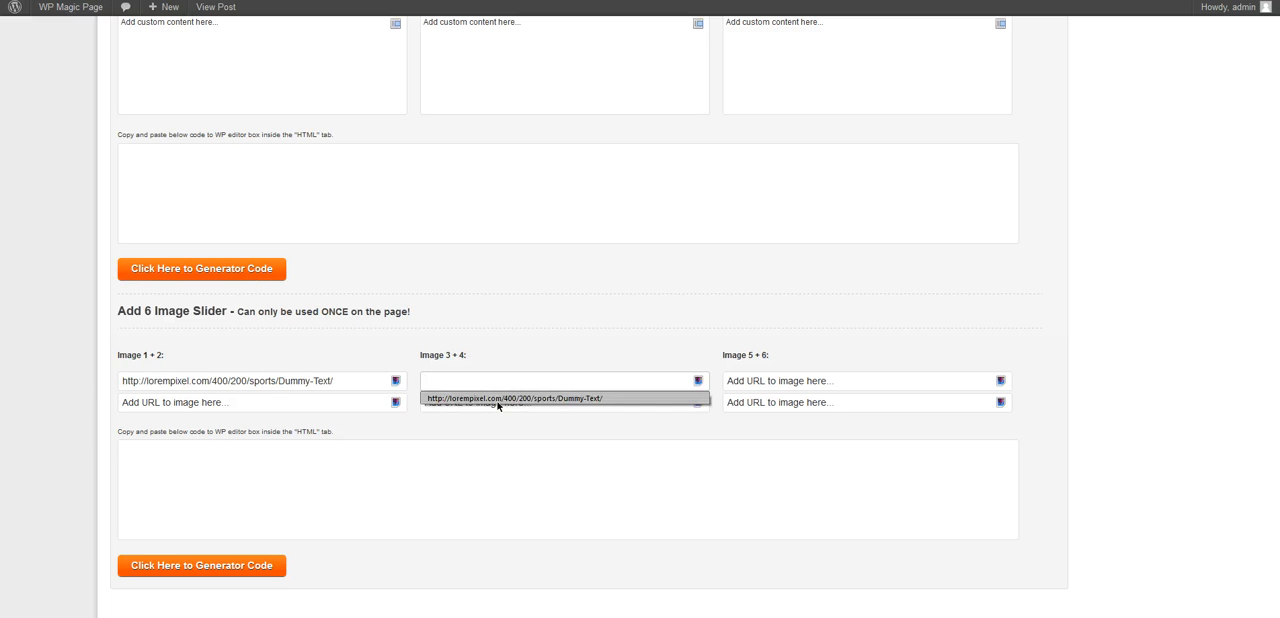
pyautogui.click(565, 398)
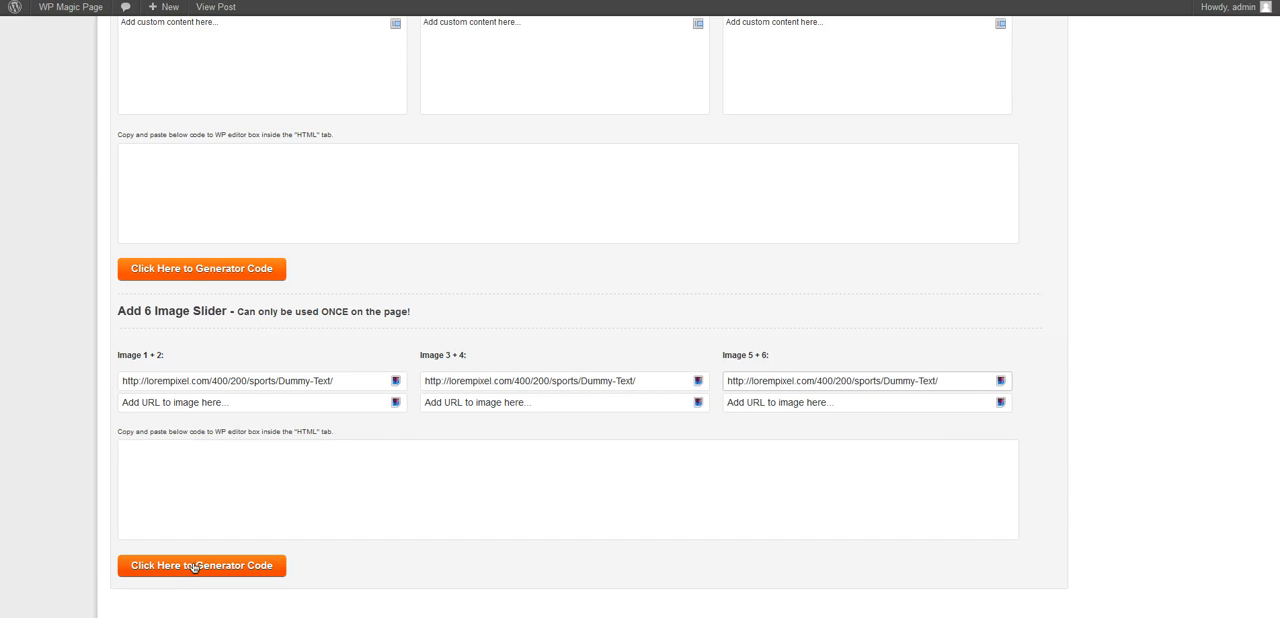
pyautogui.click(201, 565)
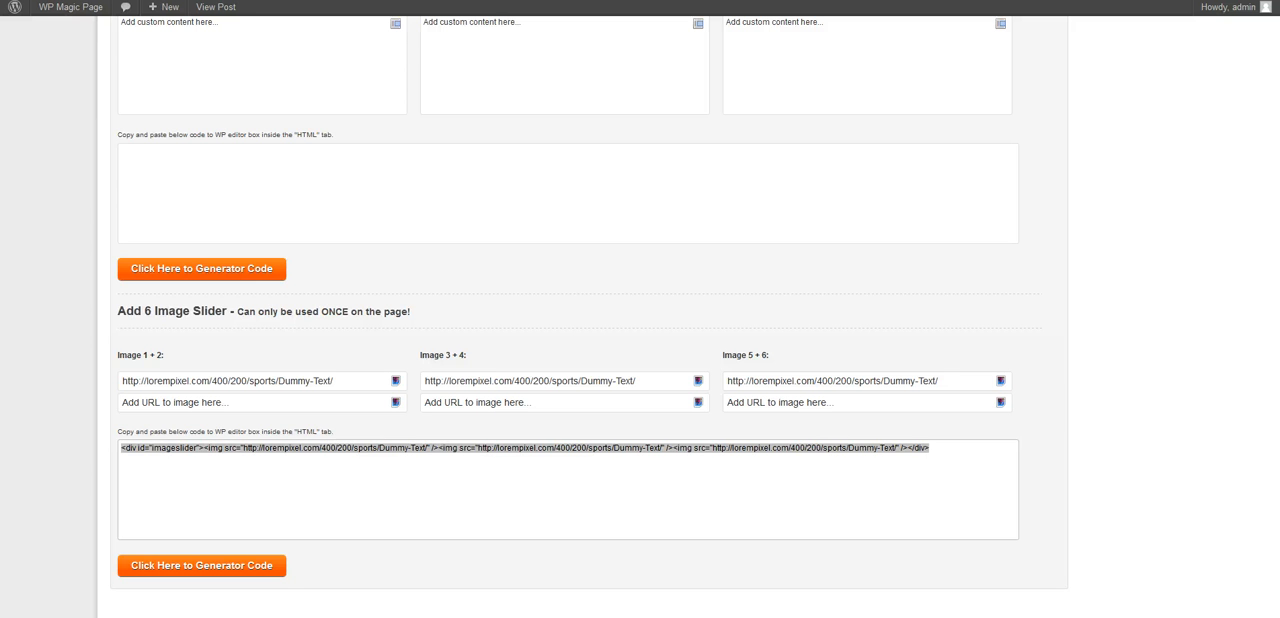
pyautogui.scroll(3)
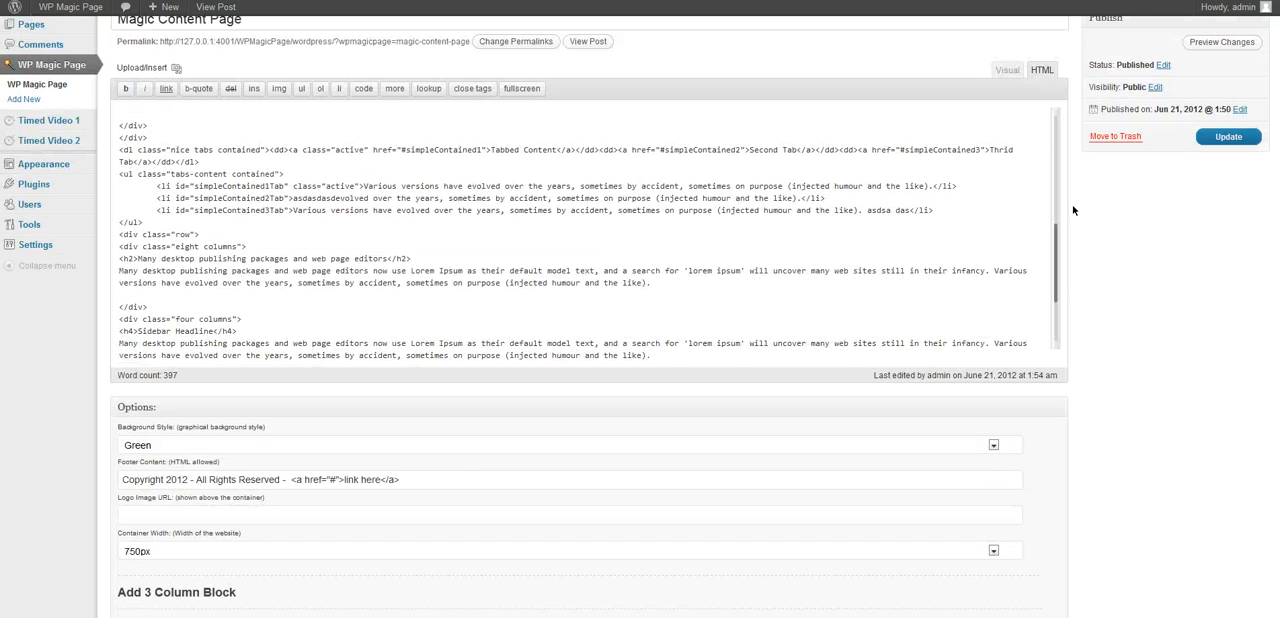
# Insert the generated slider code into the page's HTML source and Update the page
pyautogui.scroll(-3)
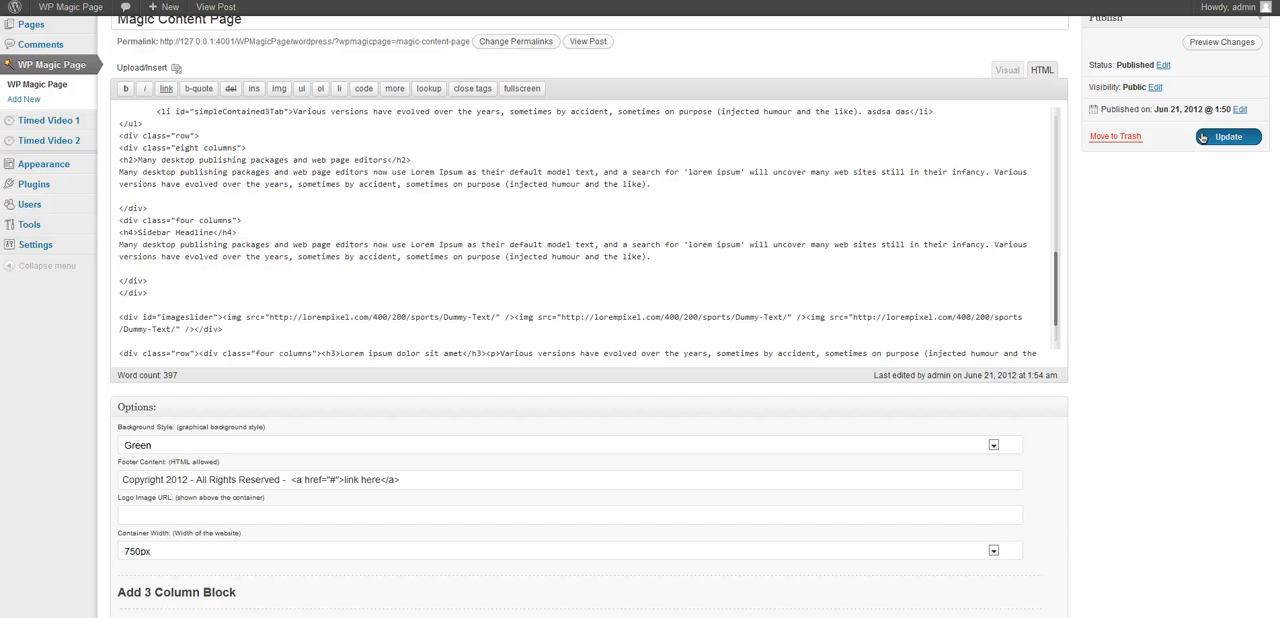
pyautogui.click(588, 42)
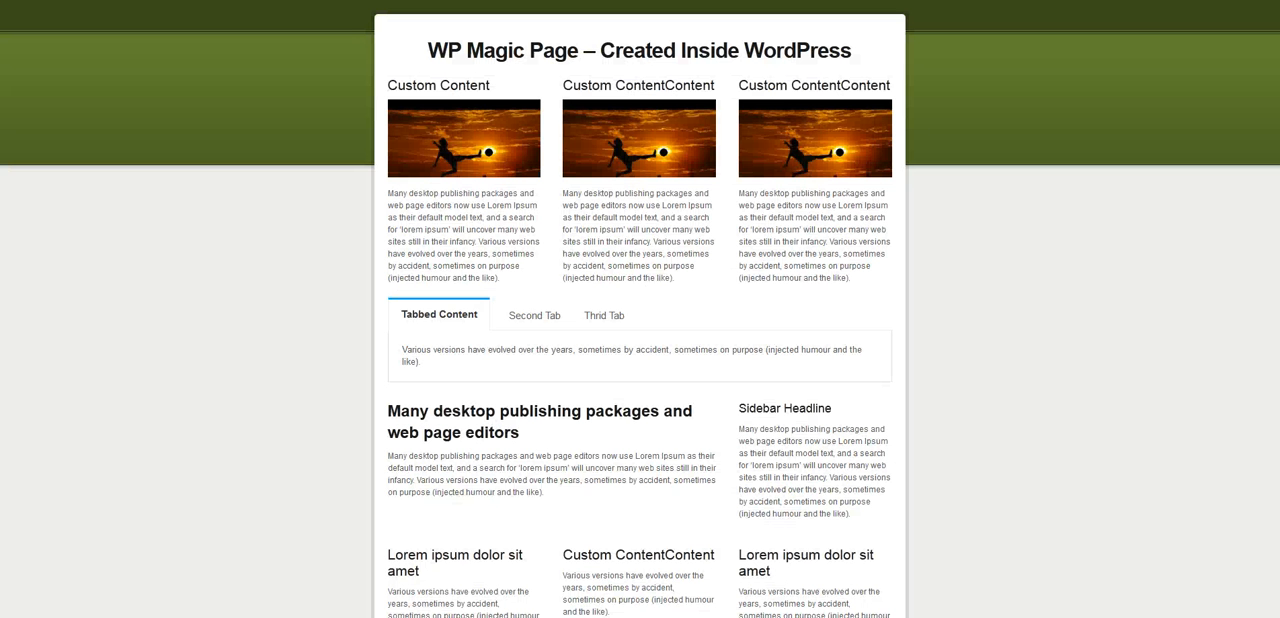
# Scroll the live Magic Content Page to inspect the new image slider
pyautogui.scroll(-3)
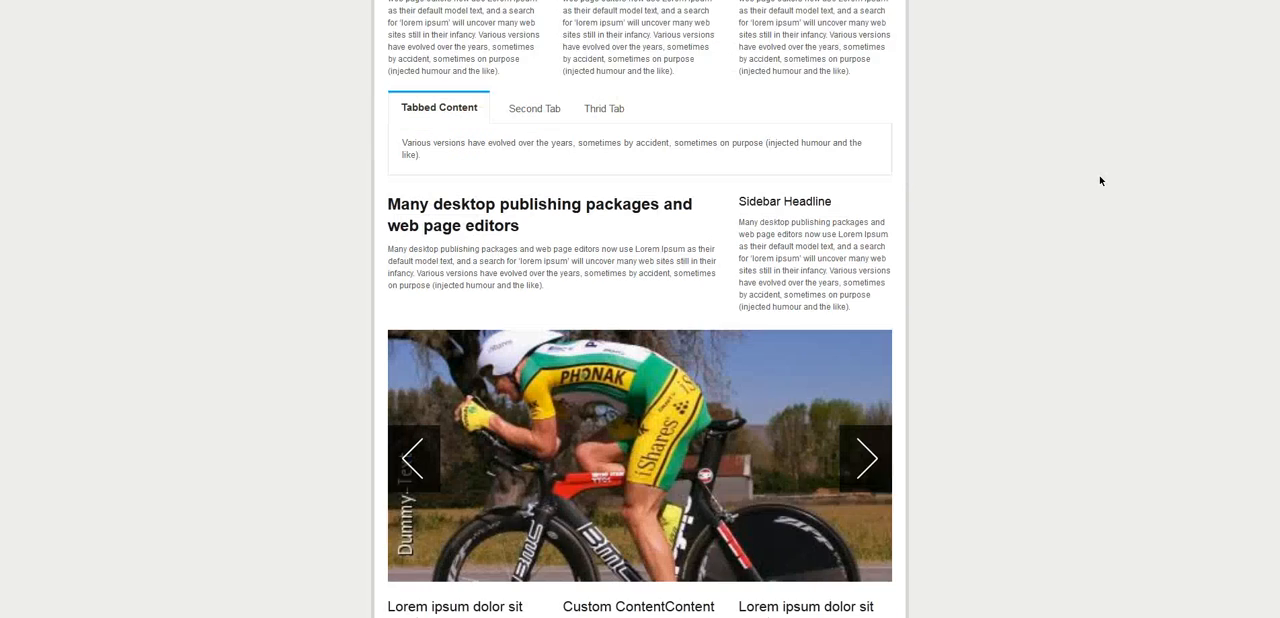
pyautogui.scroll(-3)
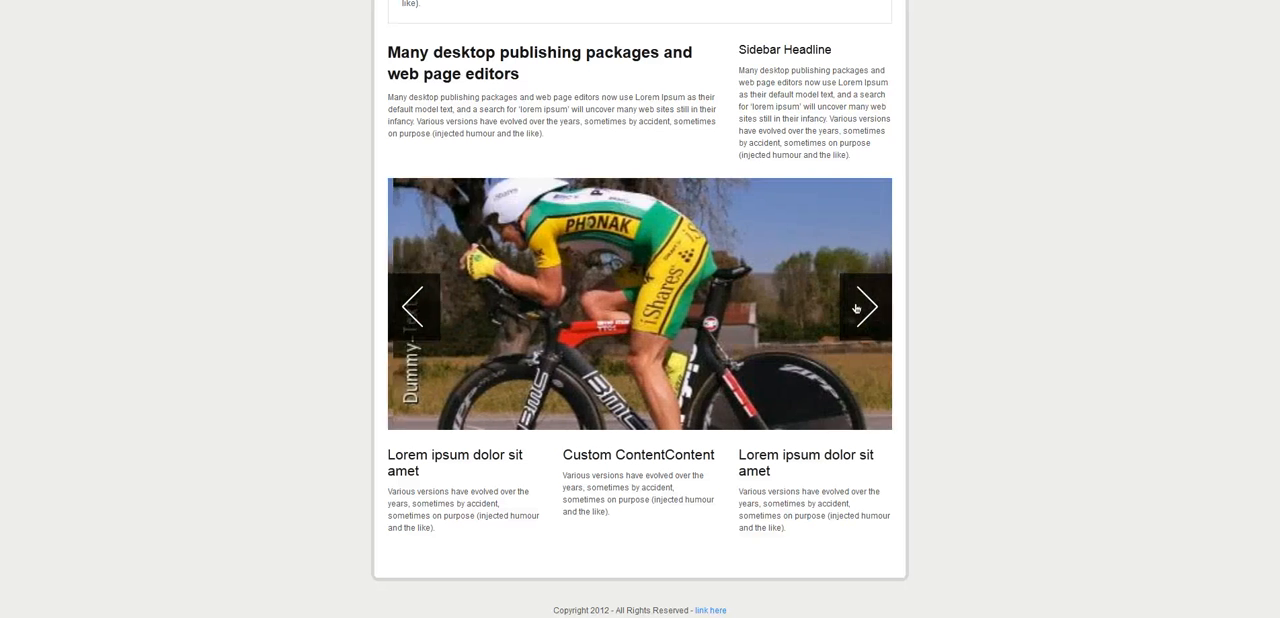
pyautogui.scroll(3)
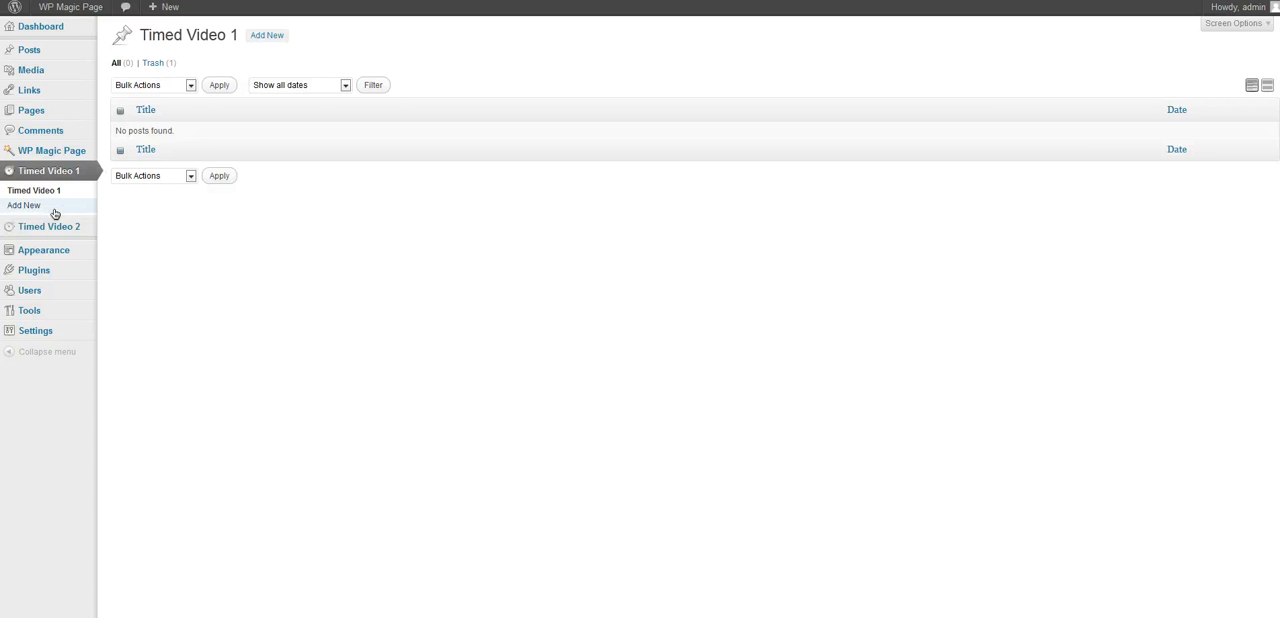
# Create a new Timed Video 1 post titled 'Title Web Browser' with body 'Extra content'
pyautogui.click(24, 205)
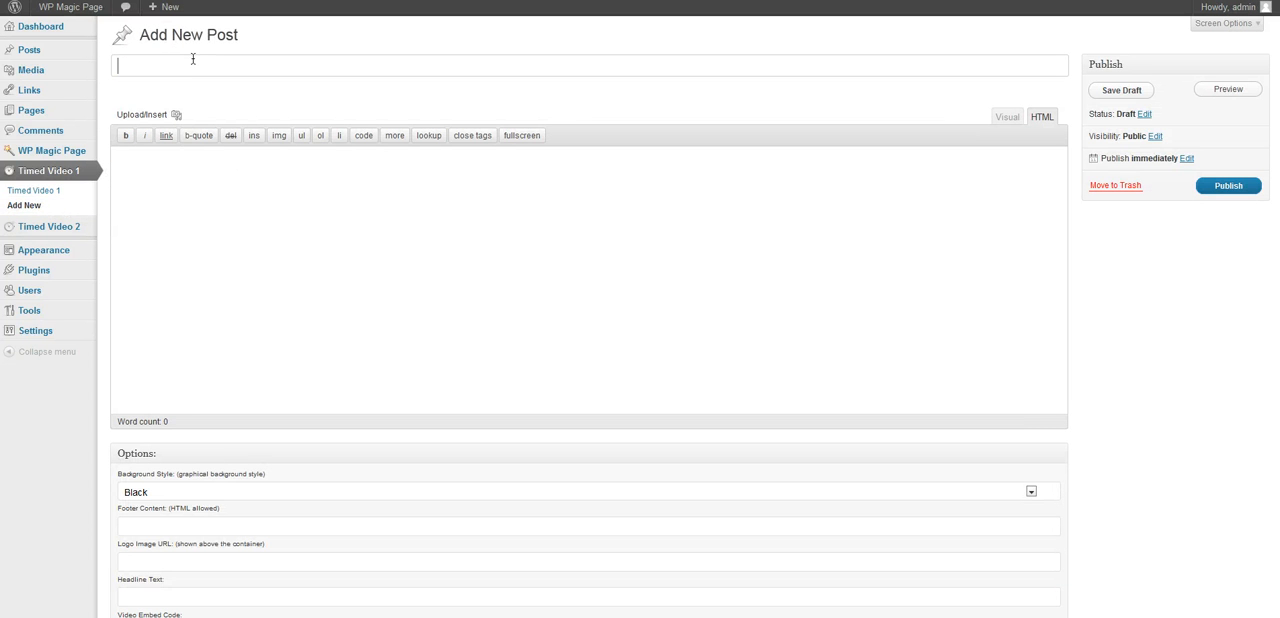
pyautogui.write('Title We')
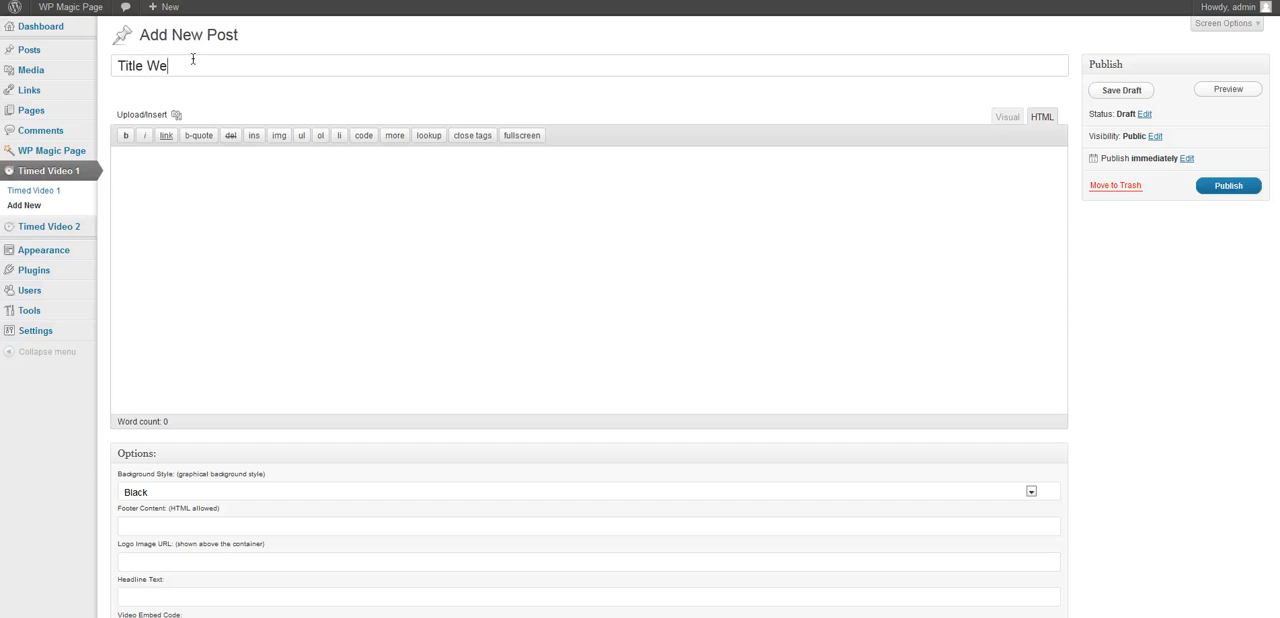
pyautogui.write('b Browser')
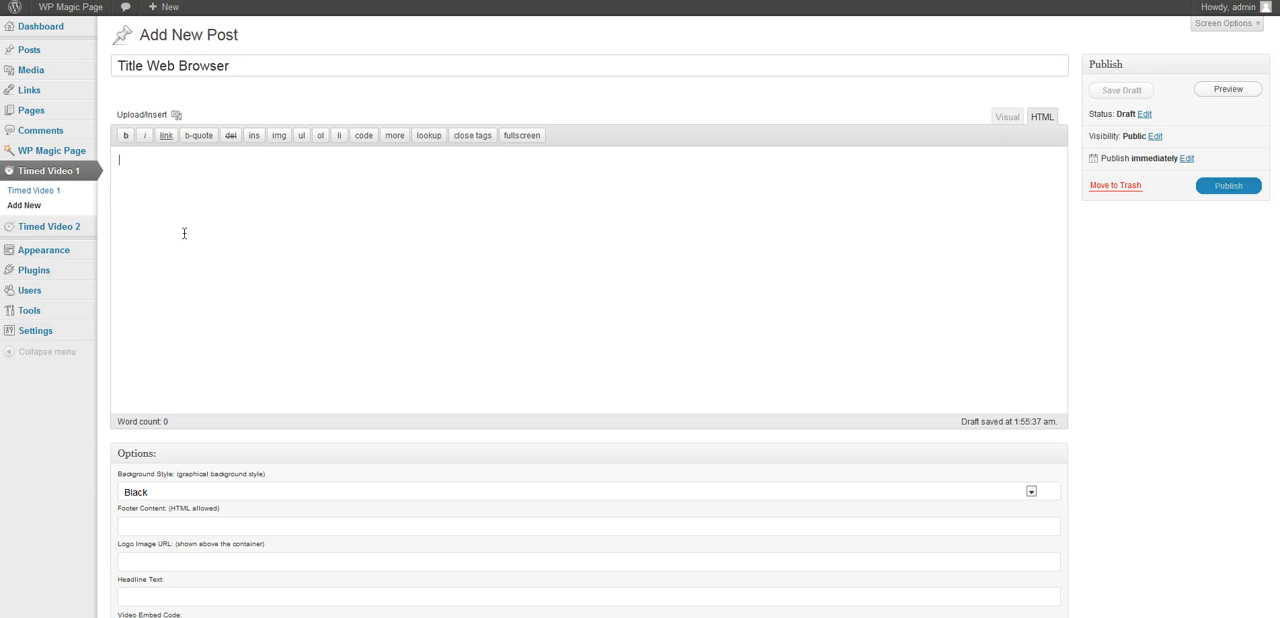
pyautogui.write('Extra content')
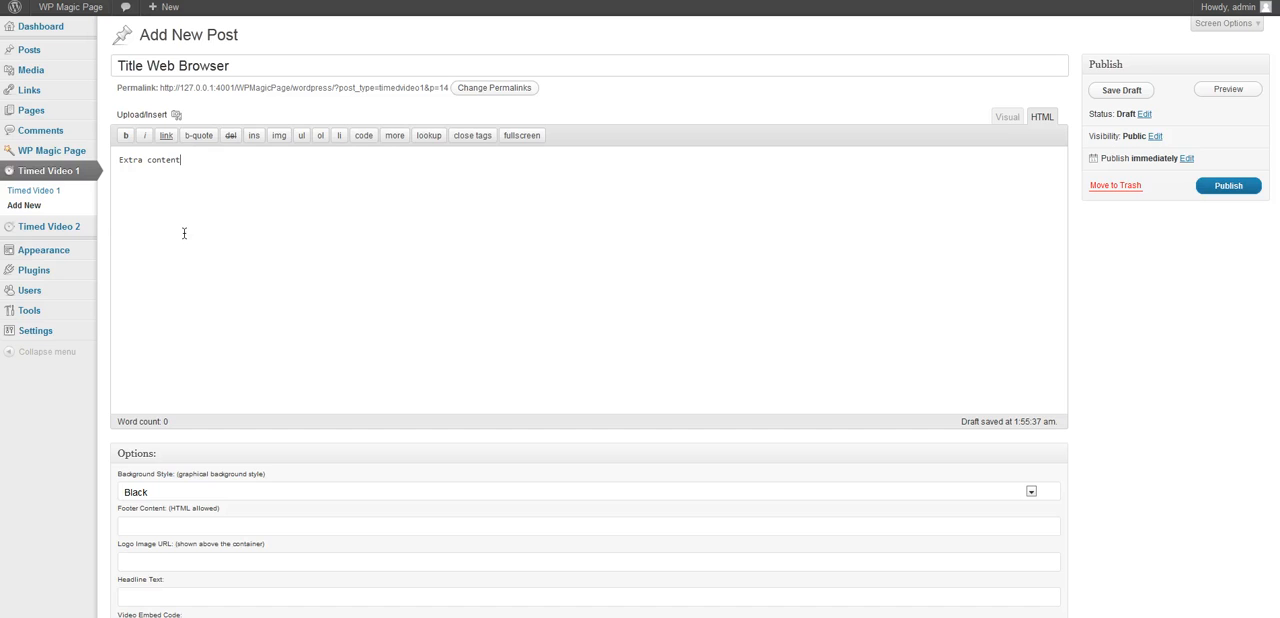
pyautogui.scroll(-3)
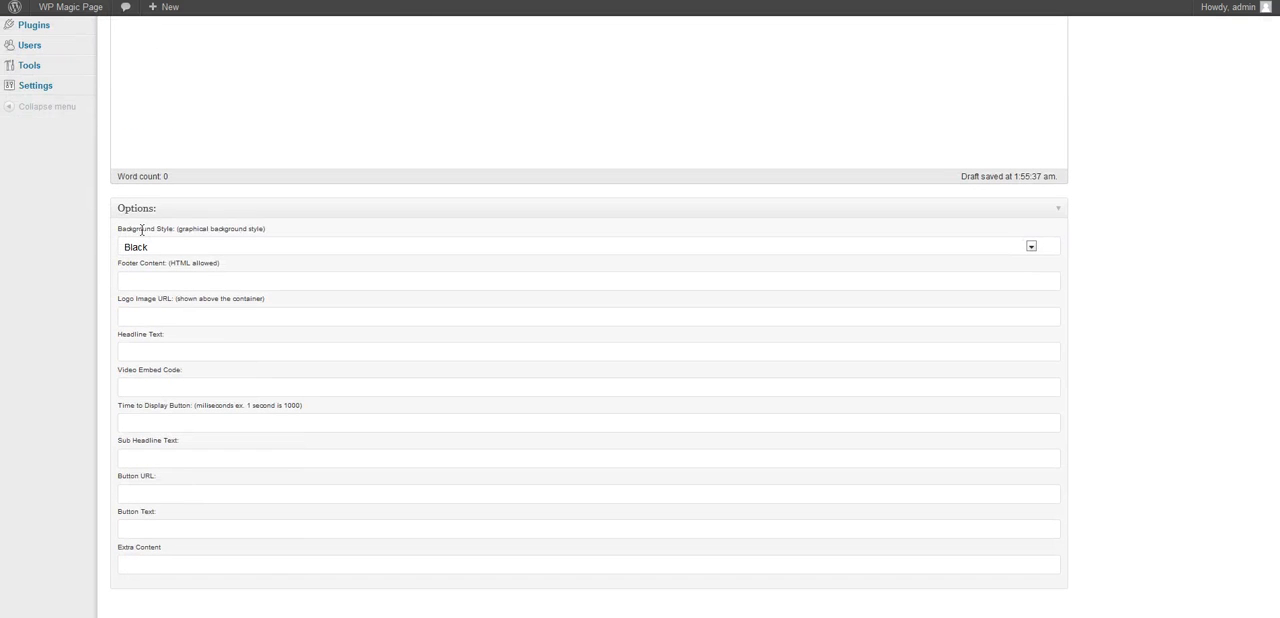
# Set the background style to Blue and enter the bold Pellentesque headline
pyautogui.click(1030, 246)
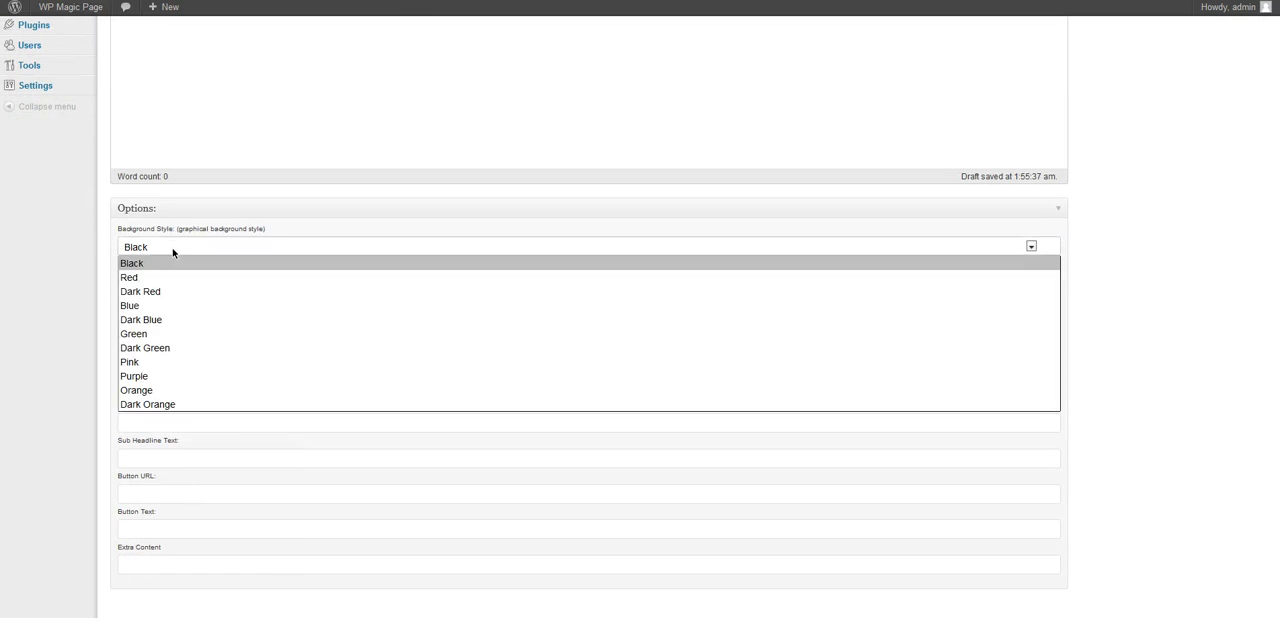
pyautogui.click(129, 305)
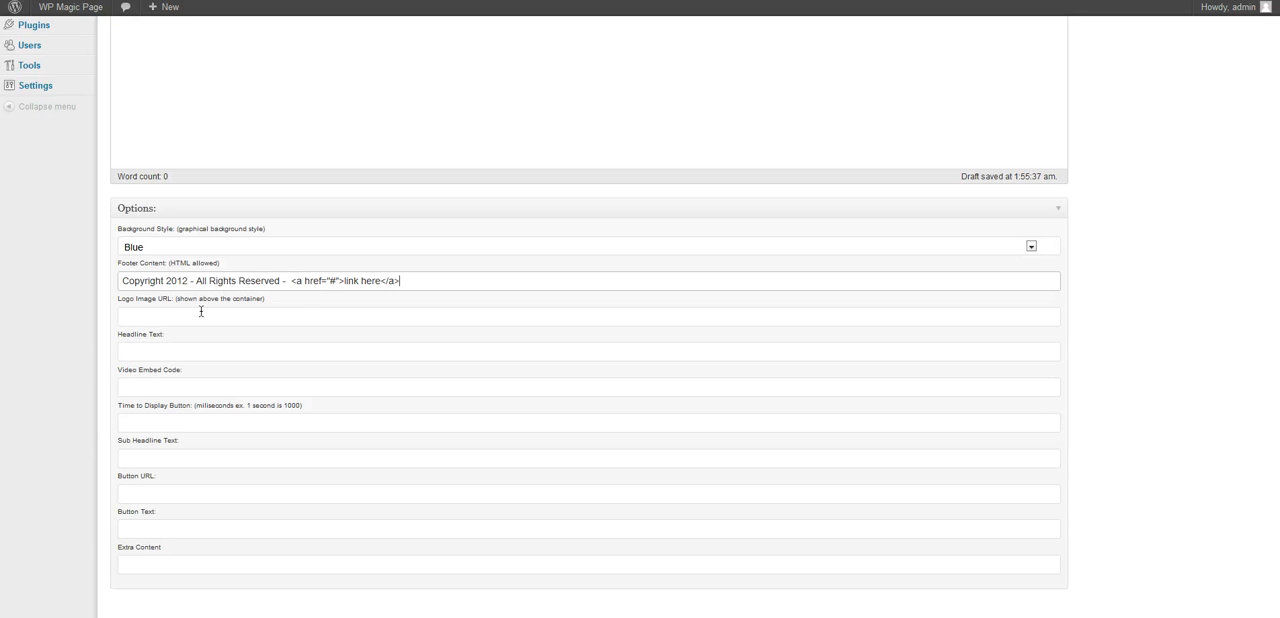
pyautogui.write('<strong>Pellentesque habitant morbi tristique</strong> senectus et netus et malesuada fames ac turpis egestas.')
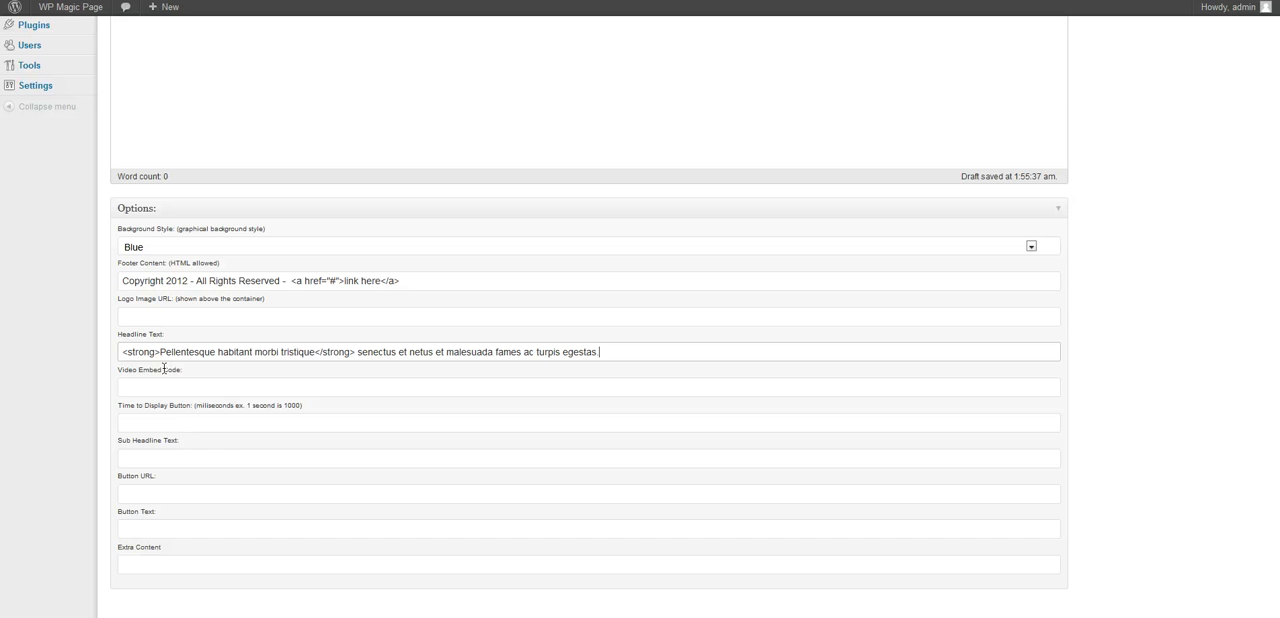
pyautogui.click(587, 387)
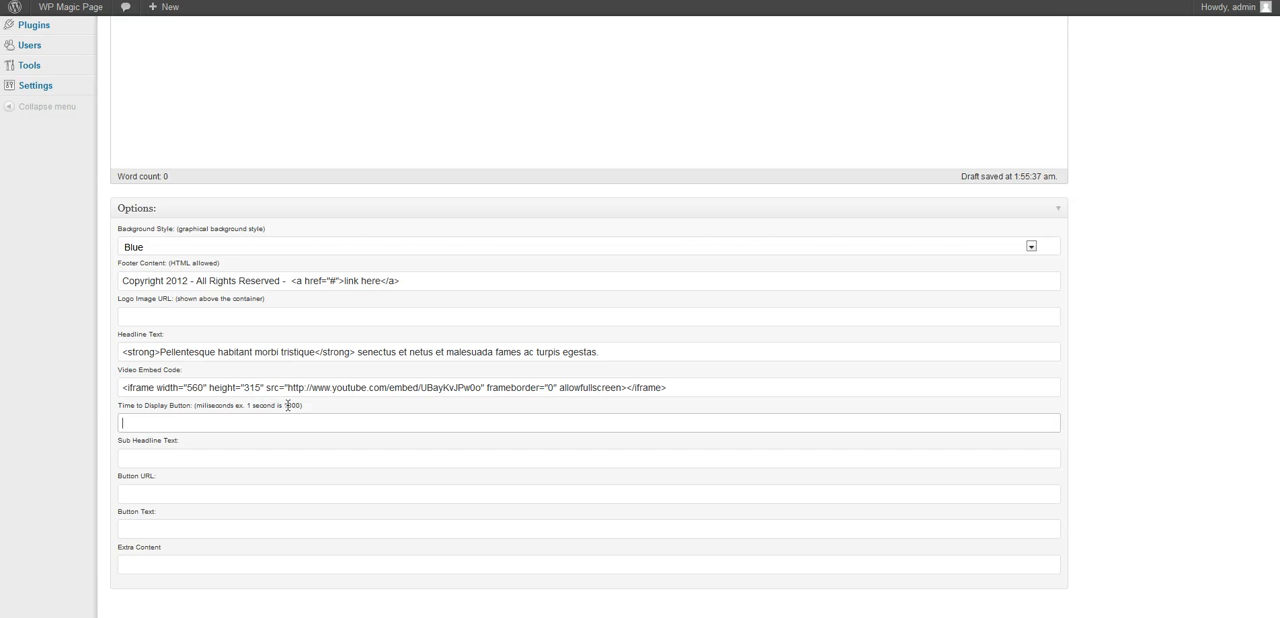
# Set a 3000 ms delay, the Discover sub-headline, 'Add to Cart' button text and extra content
pyautogui.click(588, 422)
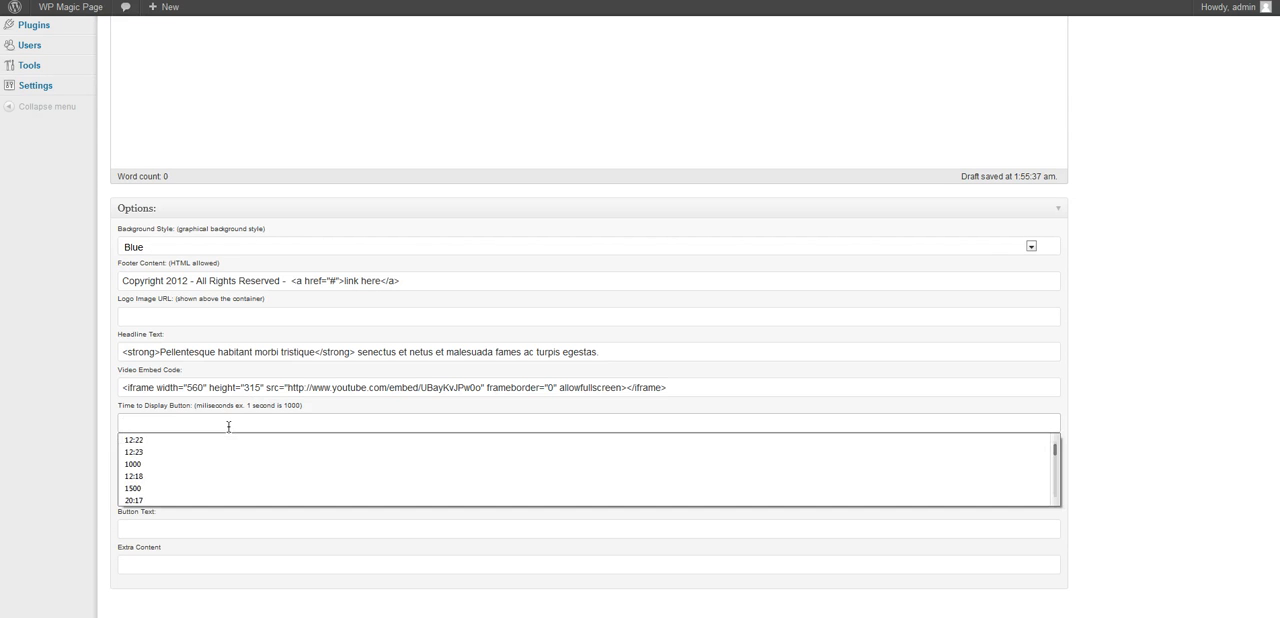
pyautogui.write('3000')
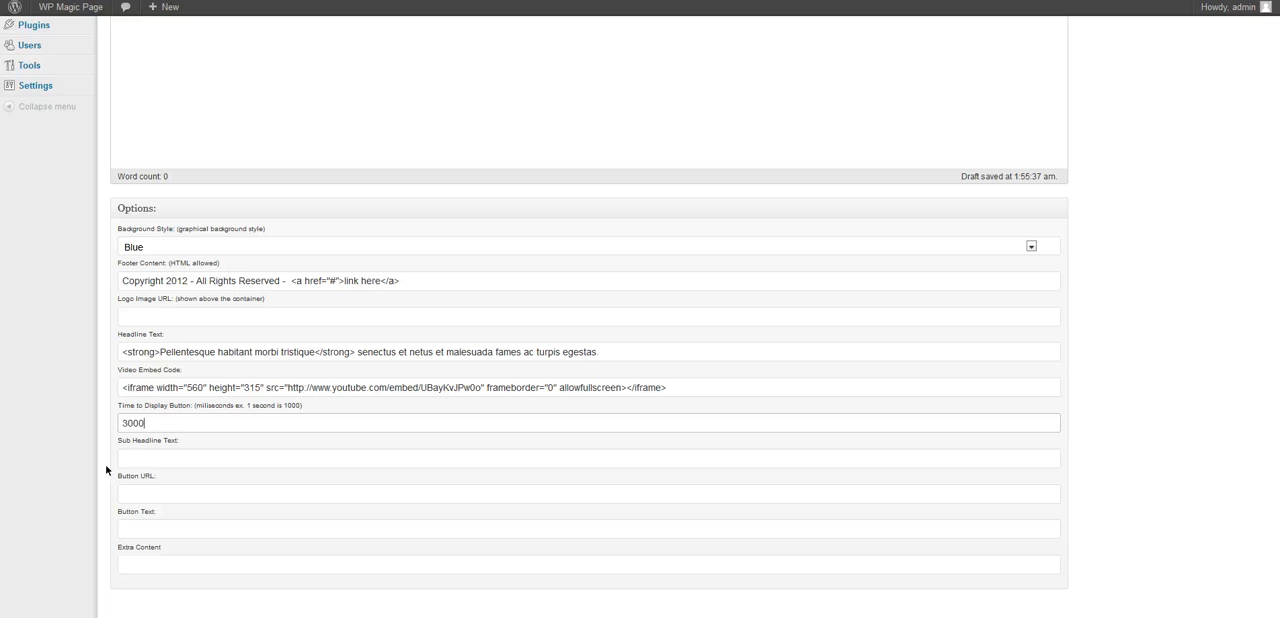
pyautogui.write('Discover The Awesome Secrets That Wont Be Told Until You Sign Up')
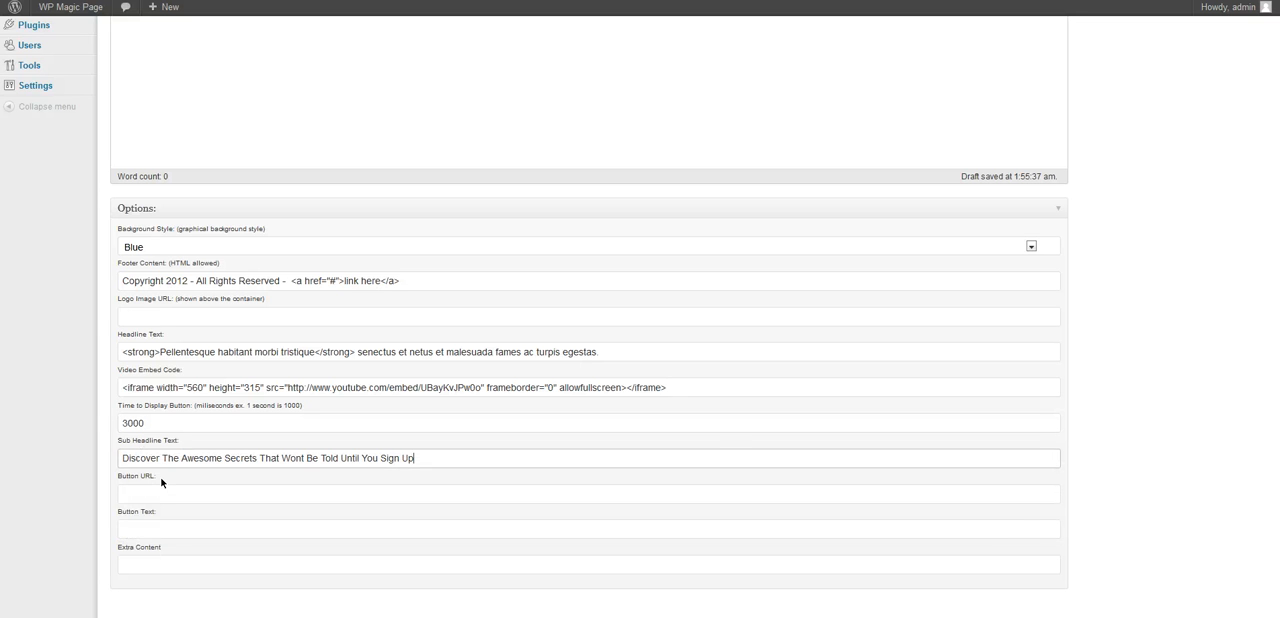
pyautogui.click(588, 493)
pyautogui.write('http://google.com')
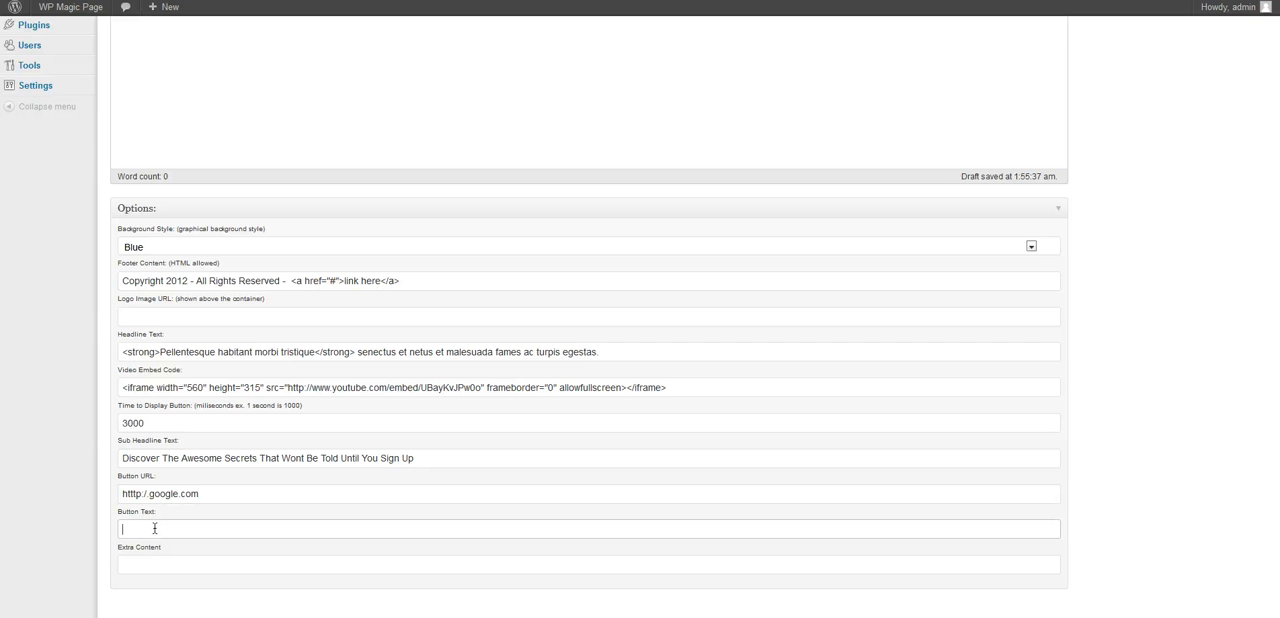
pyautogui.write('Add to Cart')
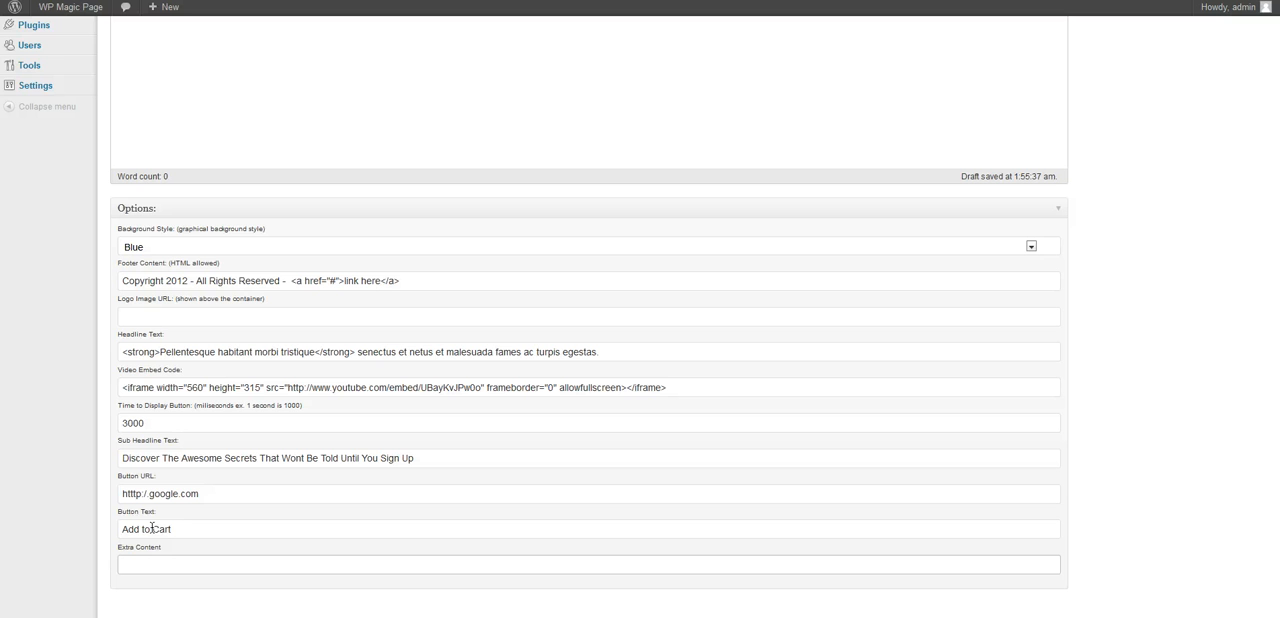
pyautogui.write('Extra')
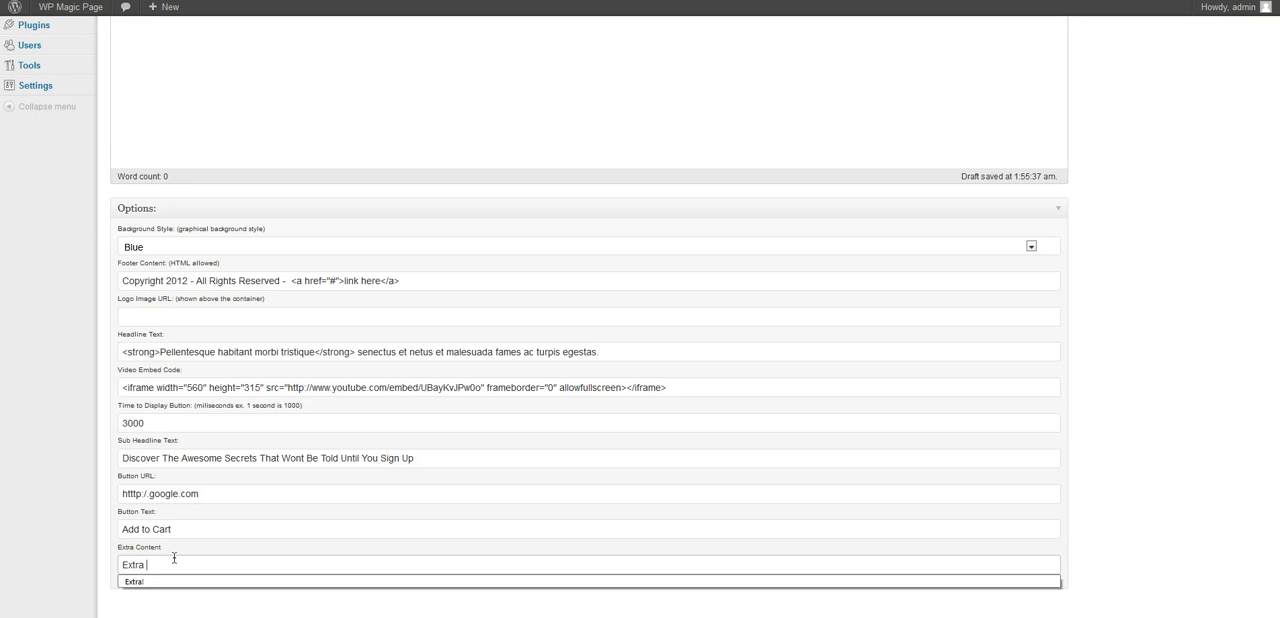
pyautogui.scroll(3)
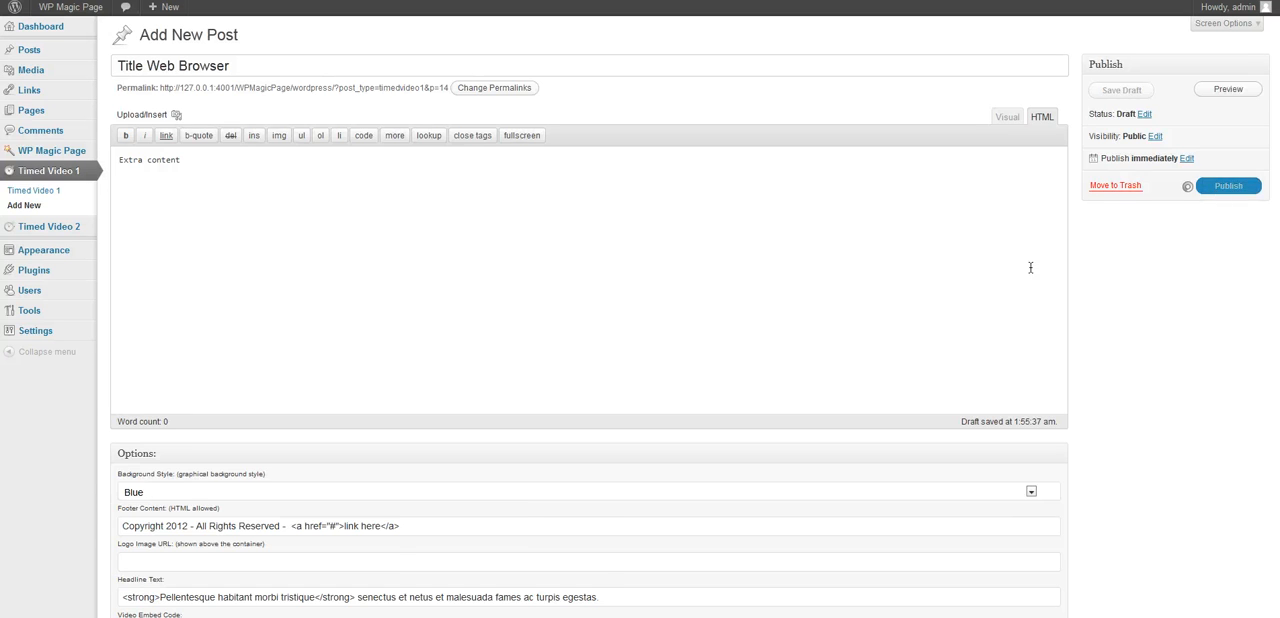
# Publish the 'Title Web Browser' Timed Video 1 post
pyautogui.click(1227, 89)
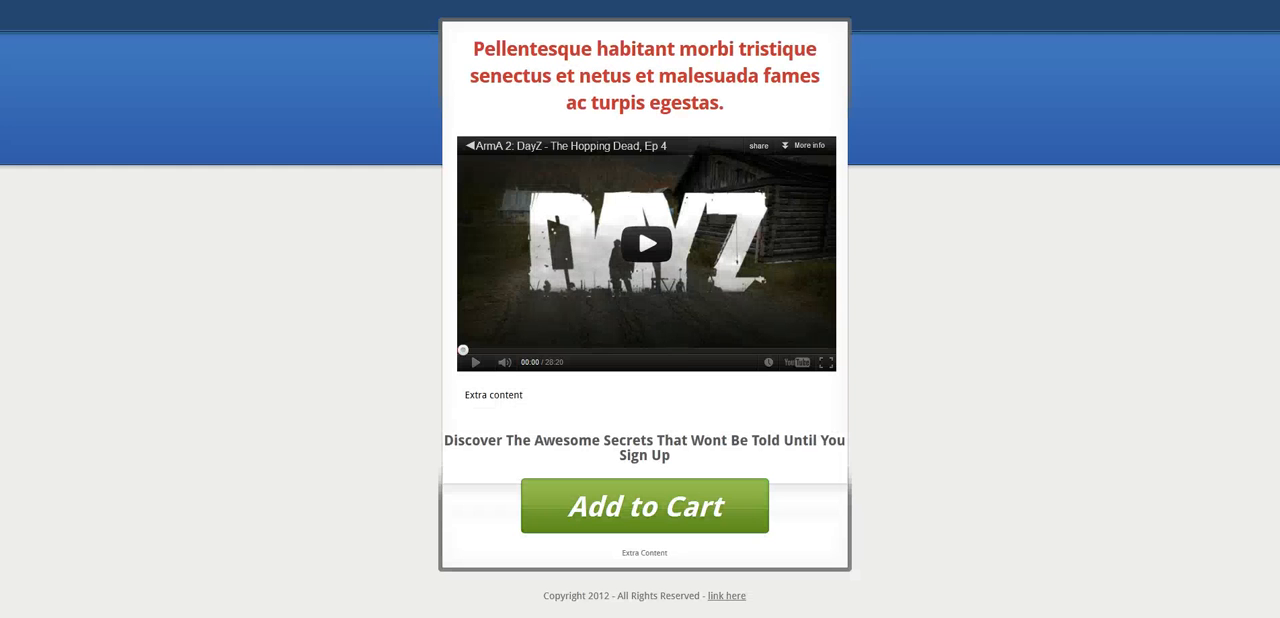
pyautogui.moveTo(573, 207)
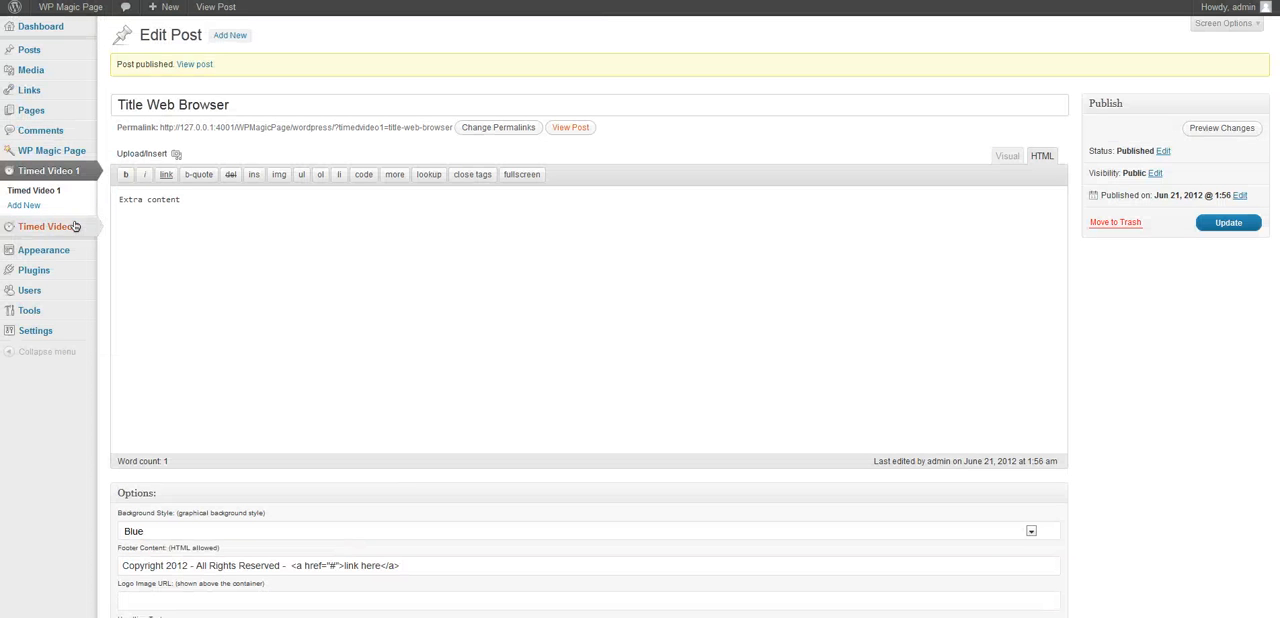
# Add a new Timed Video 2 post and title it 'Larger'
pyautogui.click(46, 191)
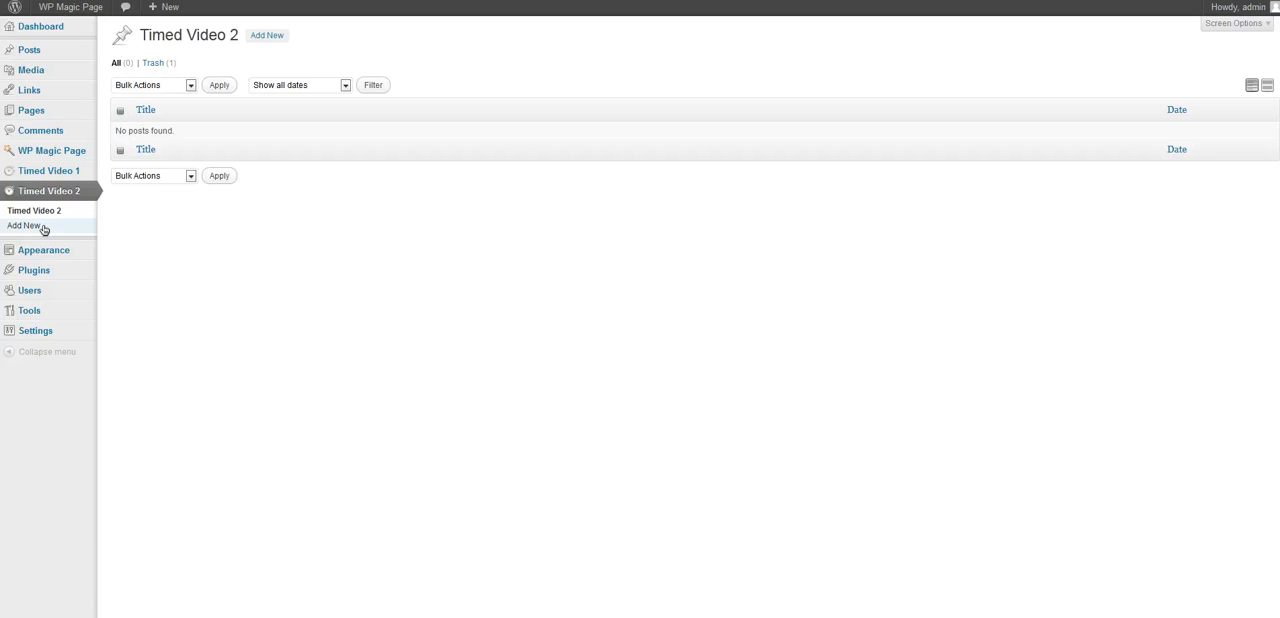
pyautogui.moveTo(50, 191)
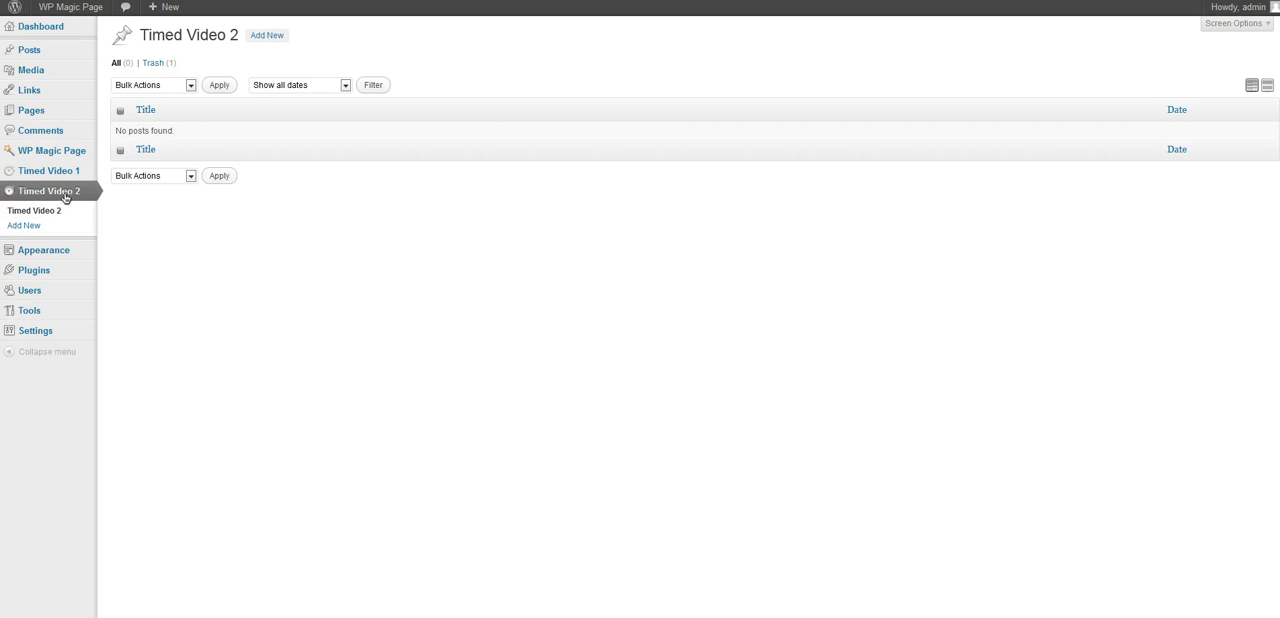
pyautogui.moveTo(23, 225)
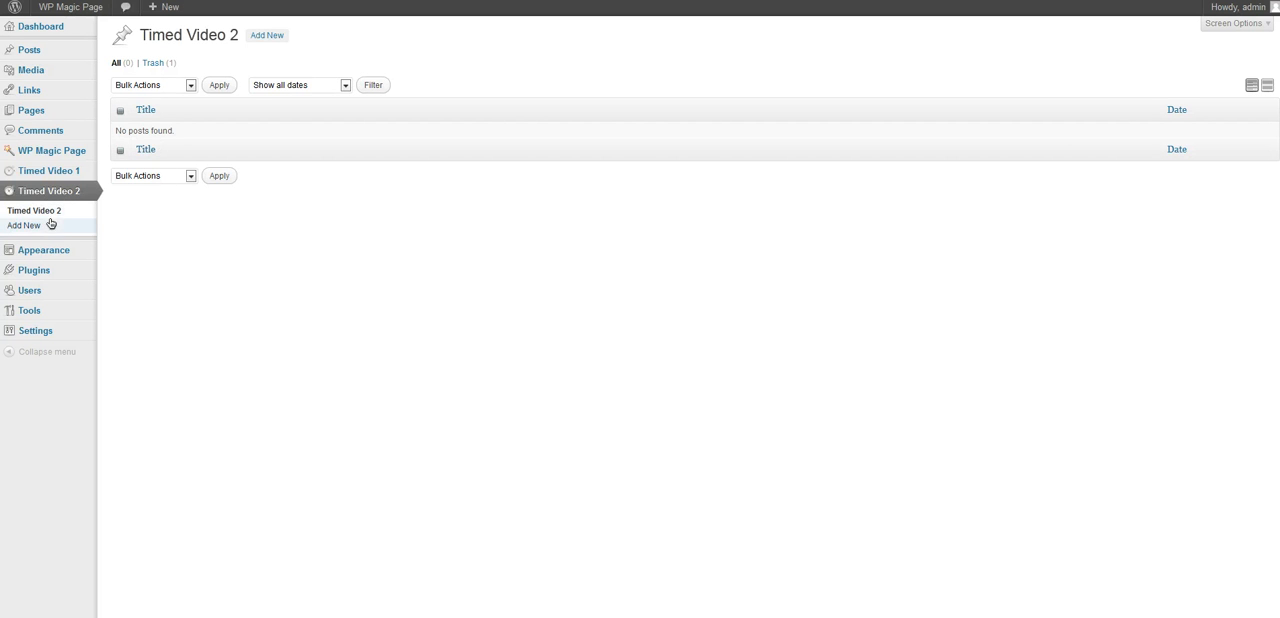
pyautogui.click(24, 225)
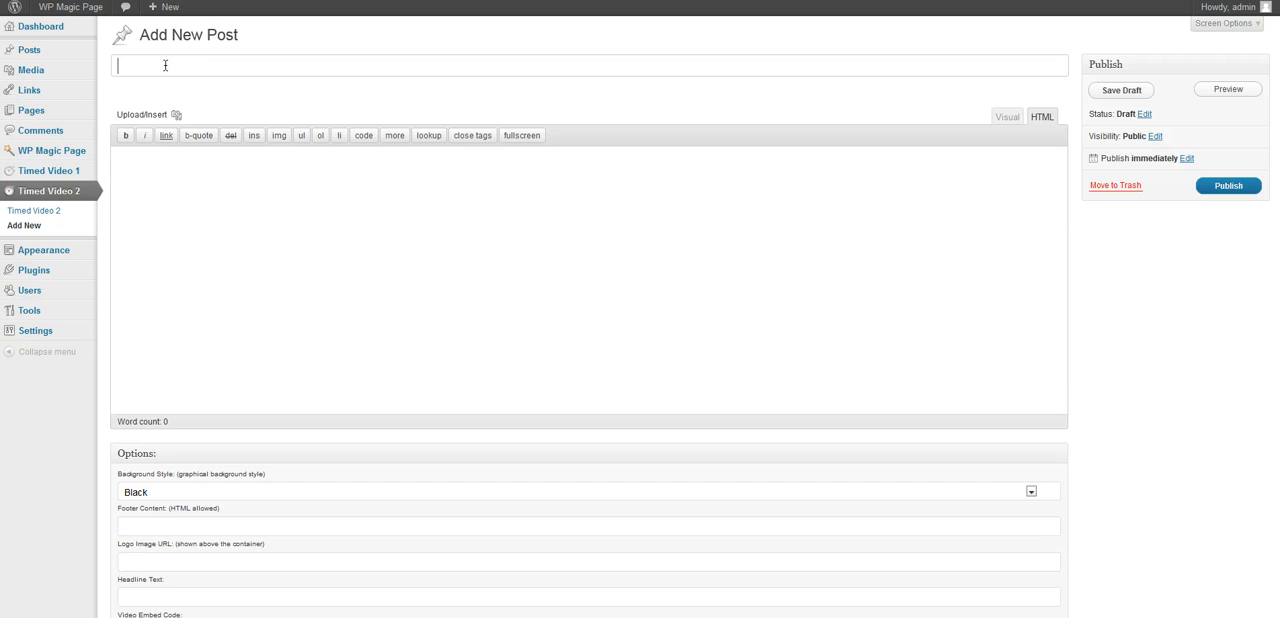
pyautogui.write('LArger')
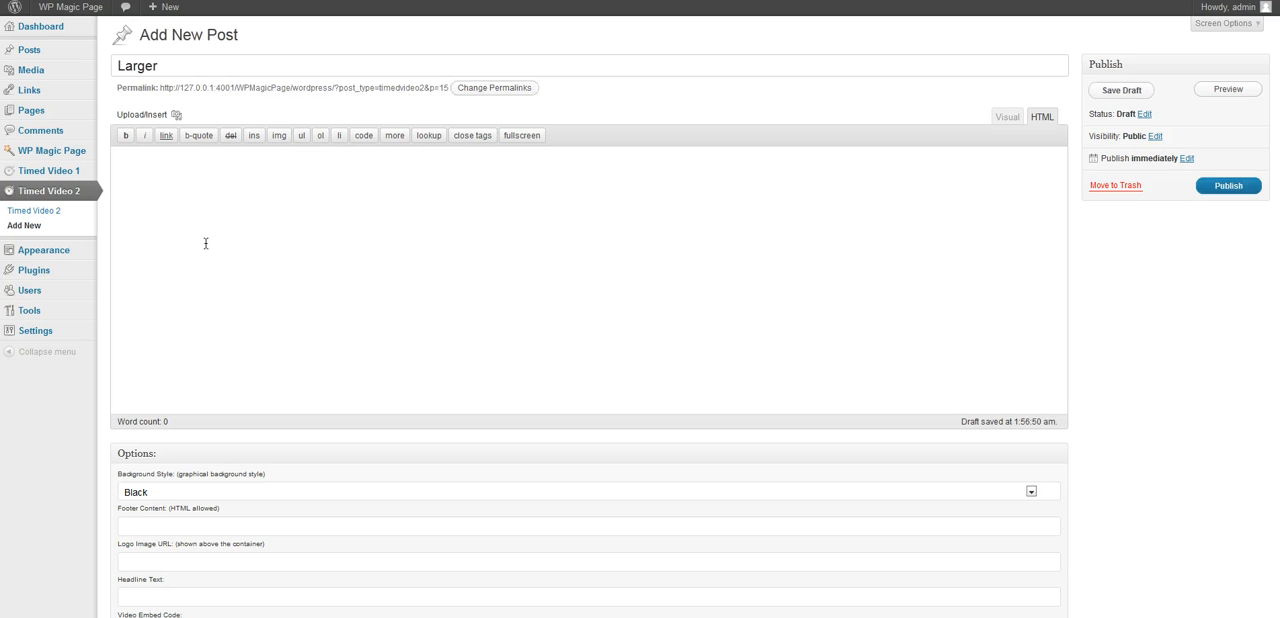
# Choose a Dark Blue background and fill the headline with the saved Pellentesque text
pyautogui.scroll(-3)
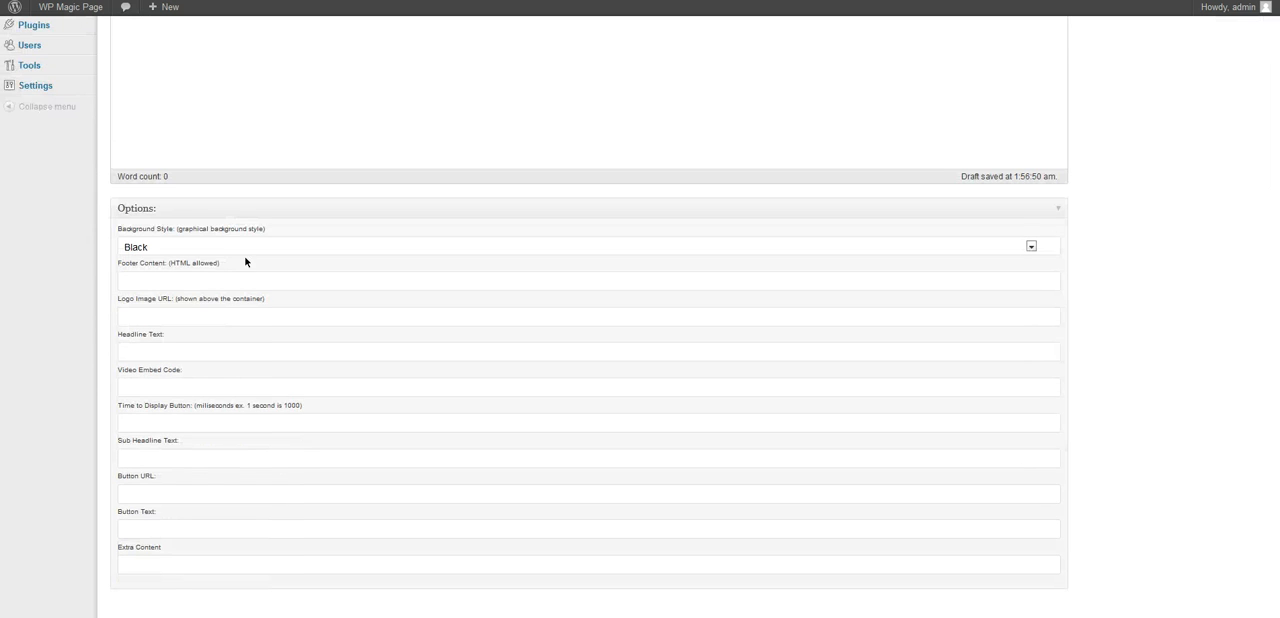
pyautogui.click(1030, 246)
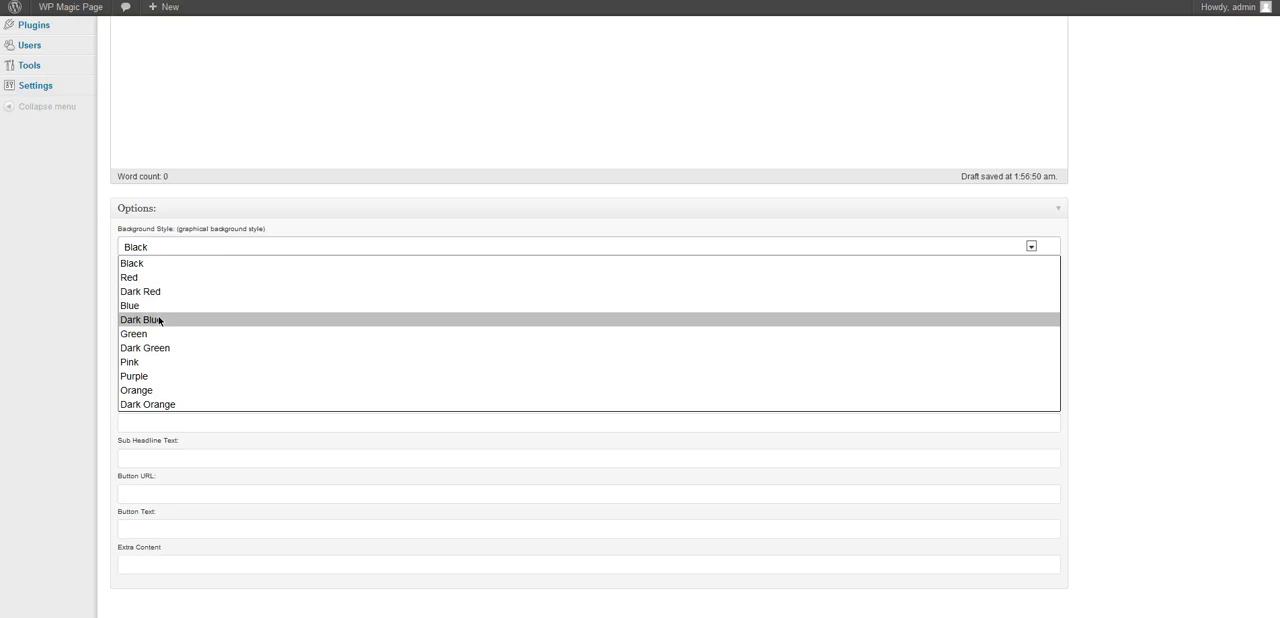
pyautogui.click(142, 319)
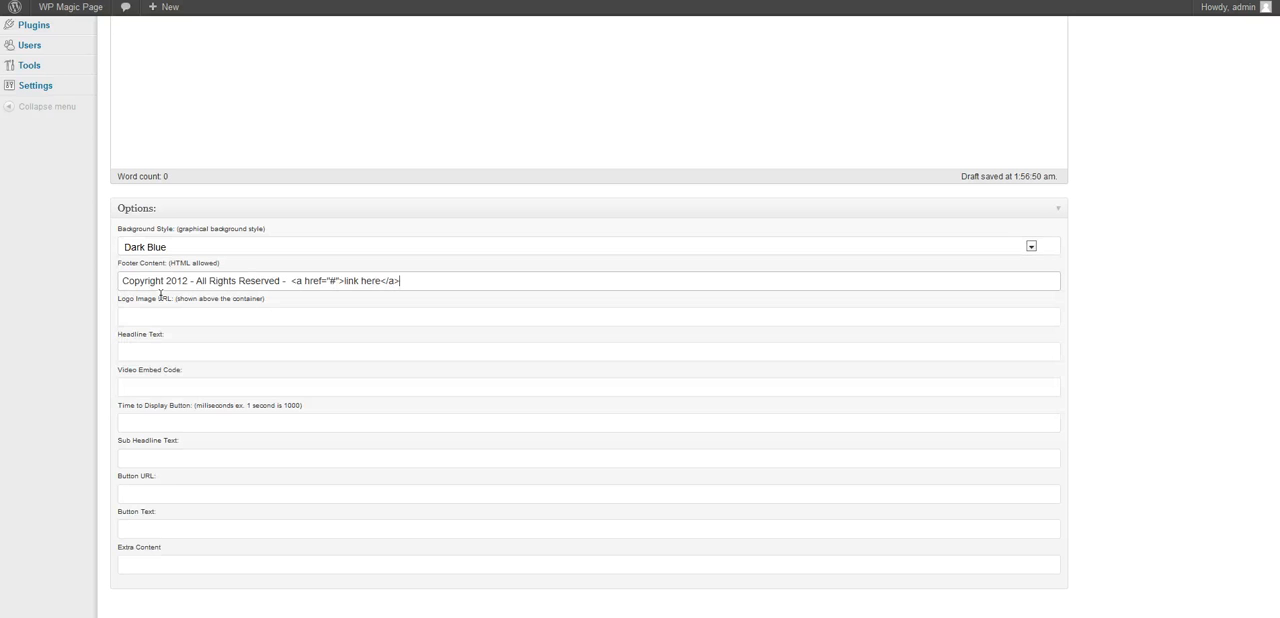
pyautogui.click(587, 351)
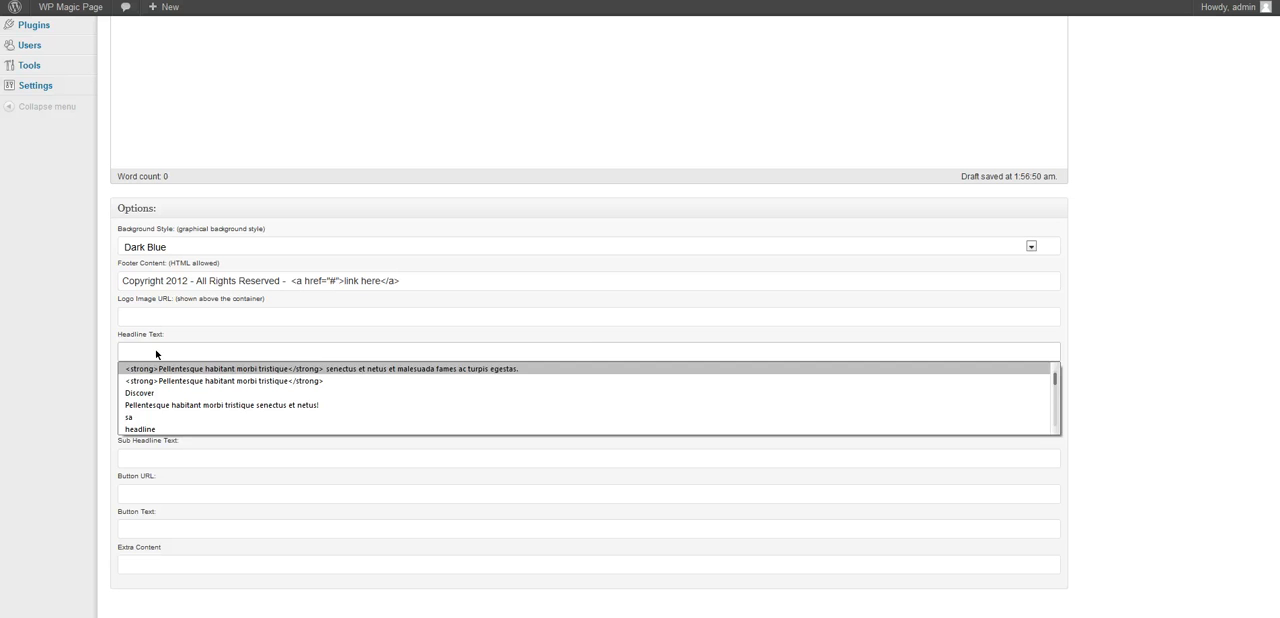
pyautogui.click(320, 368)
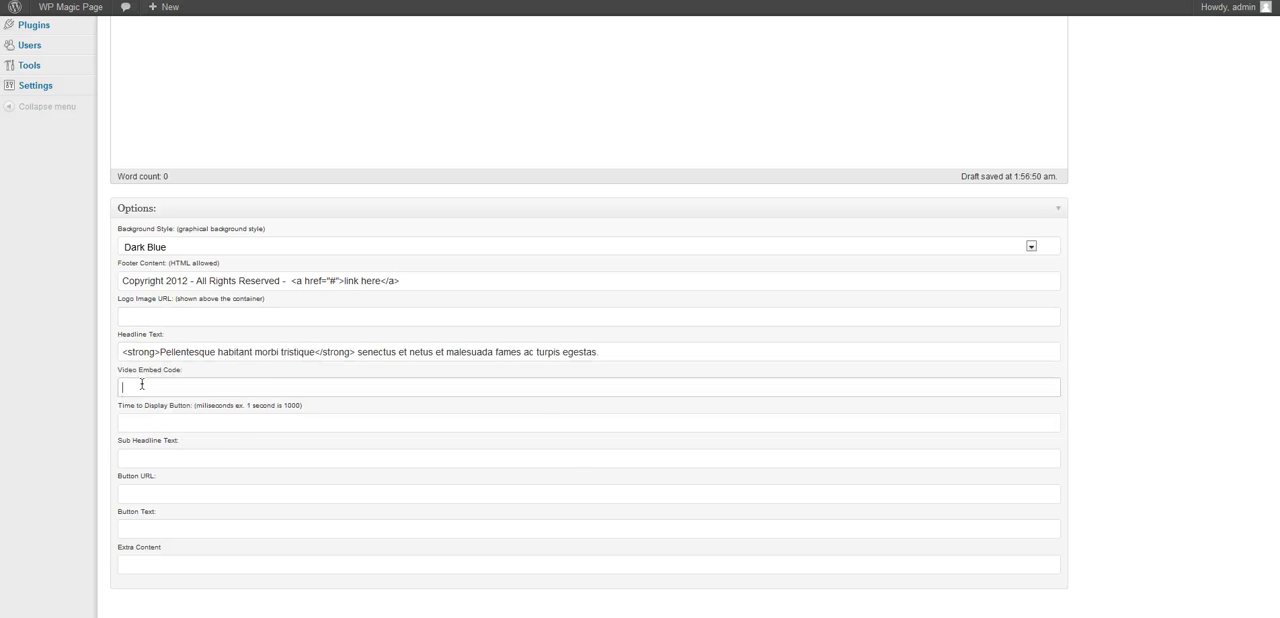
# Add the YouTube embed, 2000 ms delay, Discover sub-headline, button URL and extra content
pyautogui.write('<iframe width="560" height="315" src="http://www.youtube.com/embed/DF9d-JV-PVU" frameborder="0" allowfullscreen></iframe>')
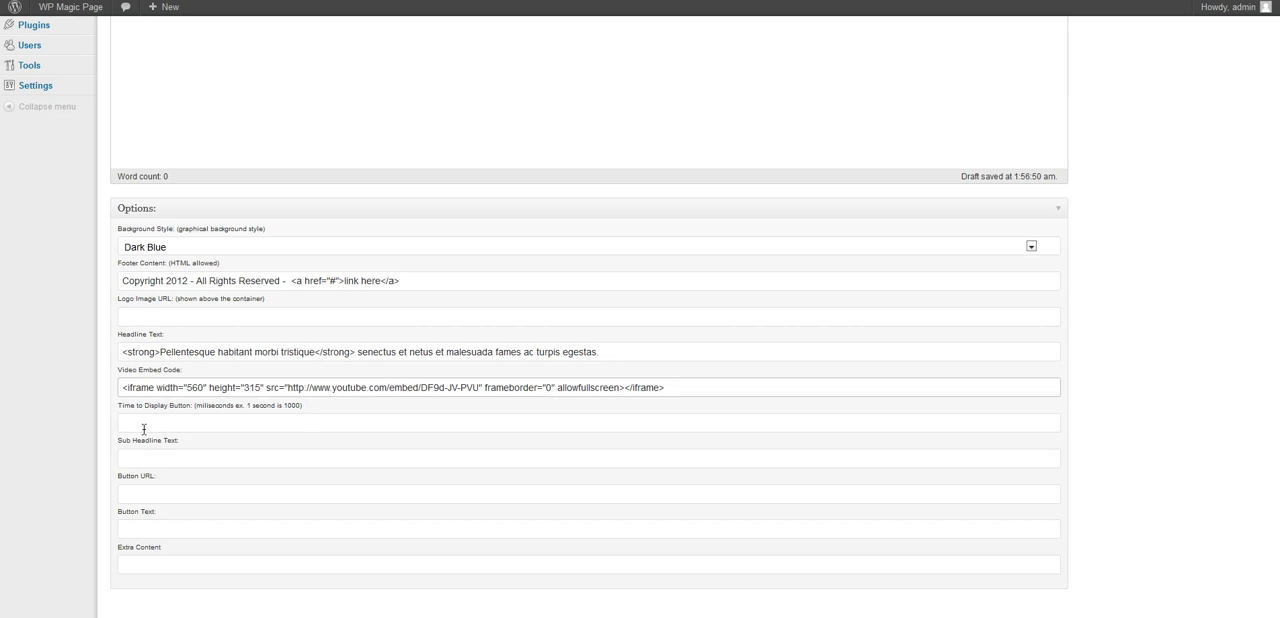
pyautogui.write('1000')
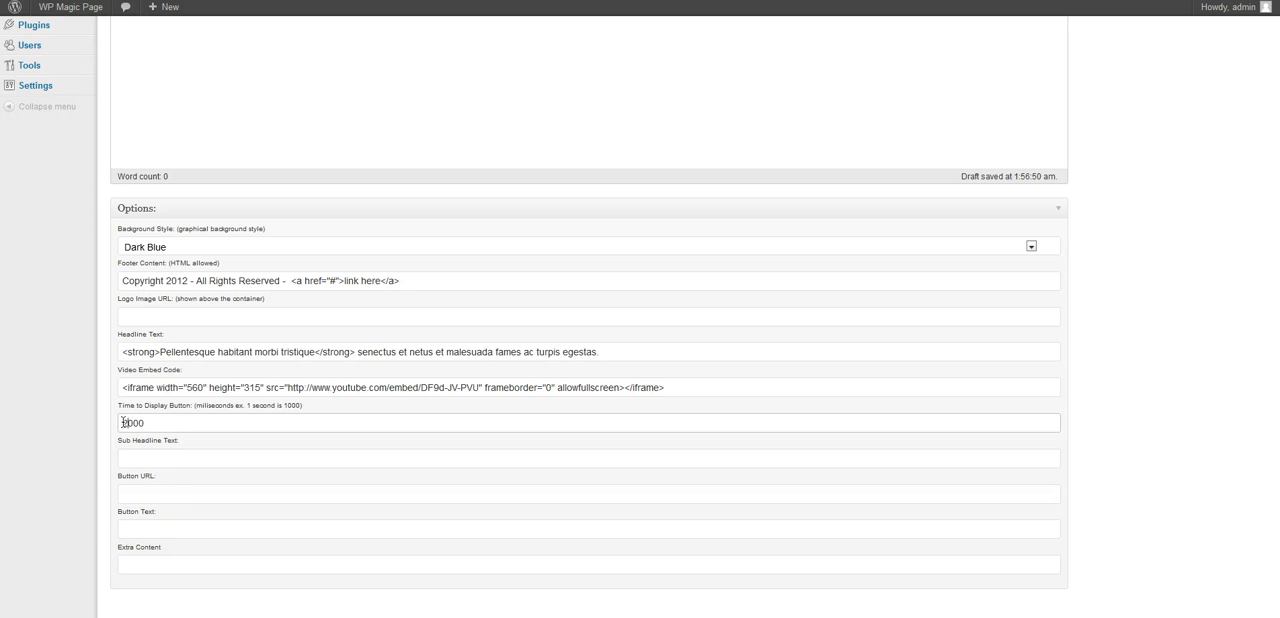
pyautogui.click(590, 458)
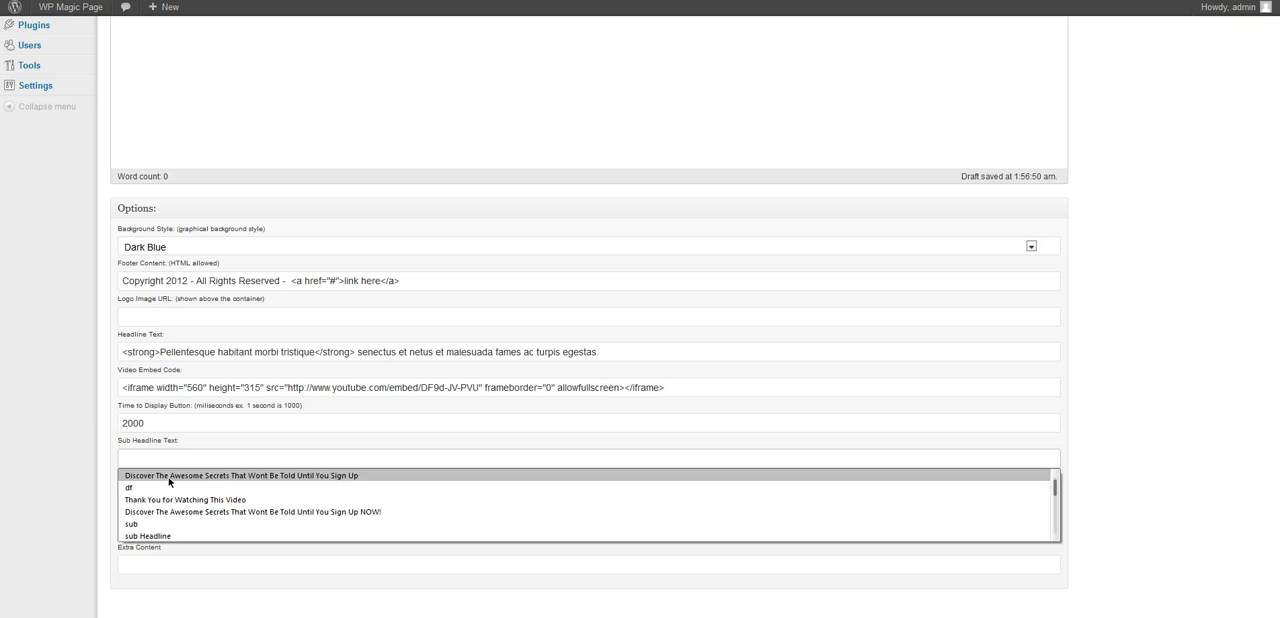
pyautogui.click(250, 475)
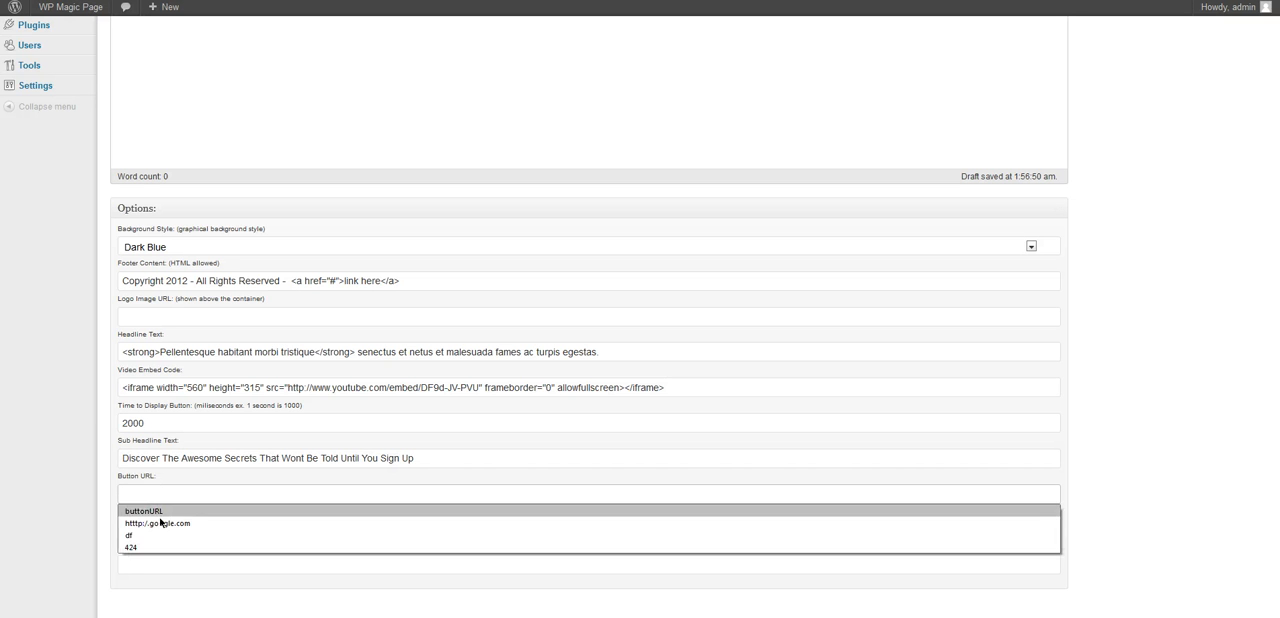
pyautogui.click(157, 523)
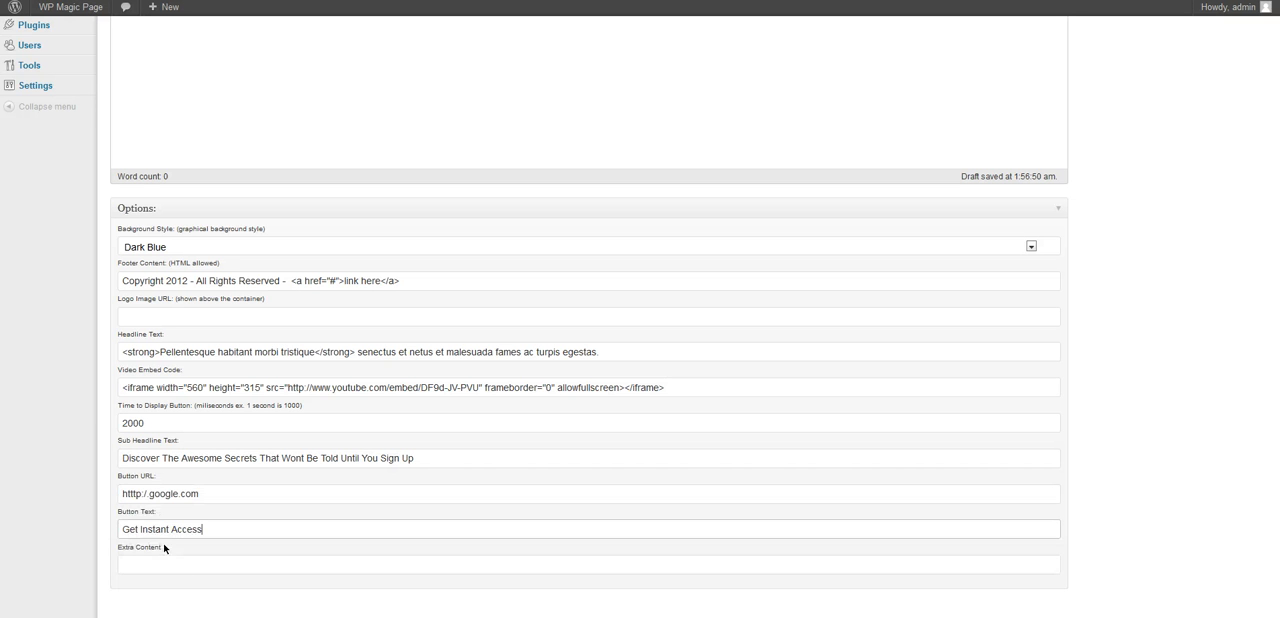
pyautogui.write('Extra Content')
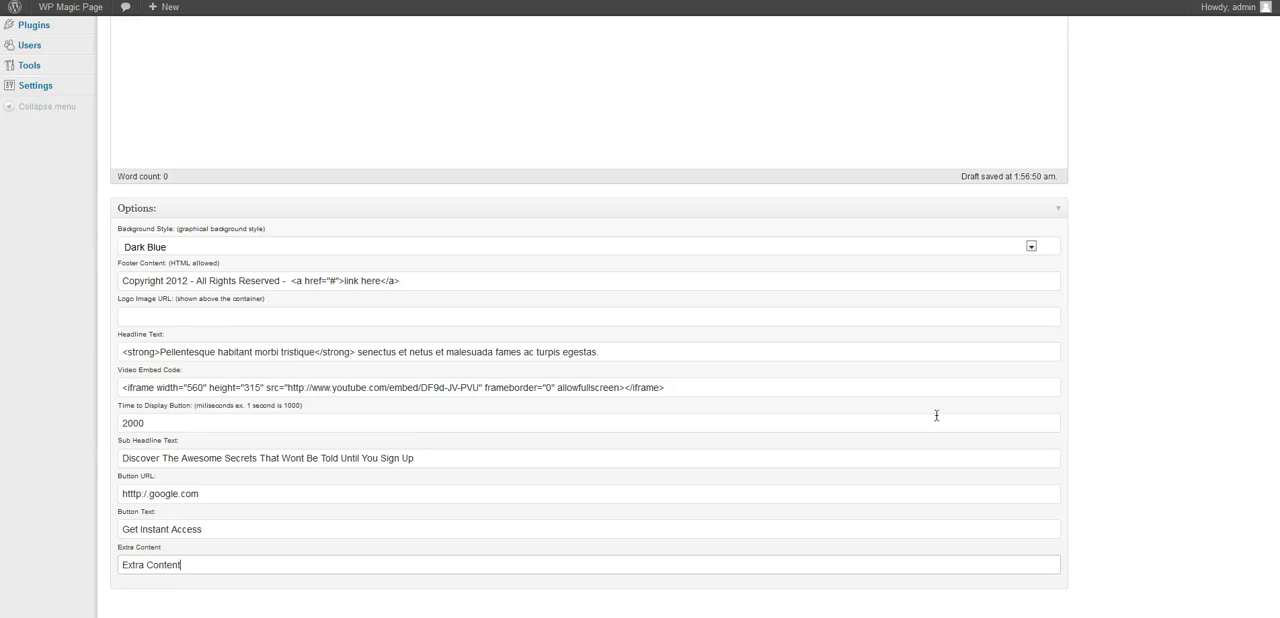
pyautogui.scroll(3)
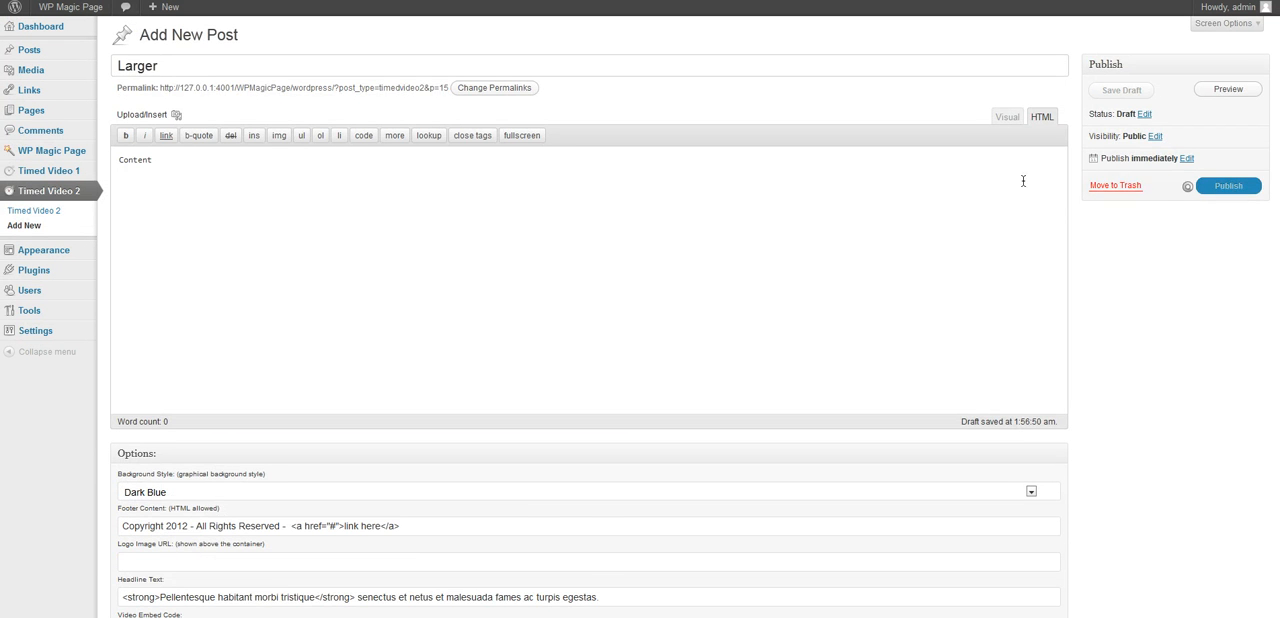
# Publish the 'Larger' Timed Video 2 post and return to its Options box
pyautogui.click(1226, 89)
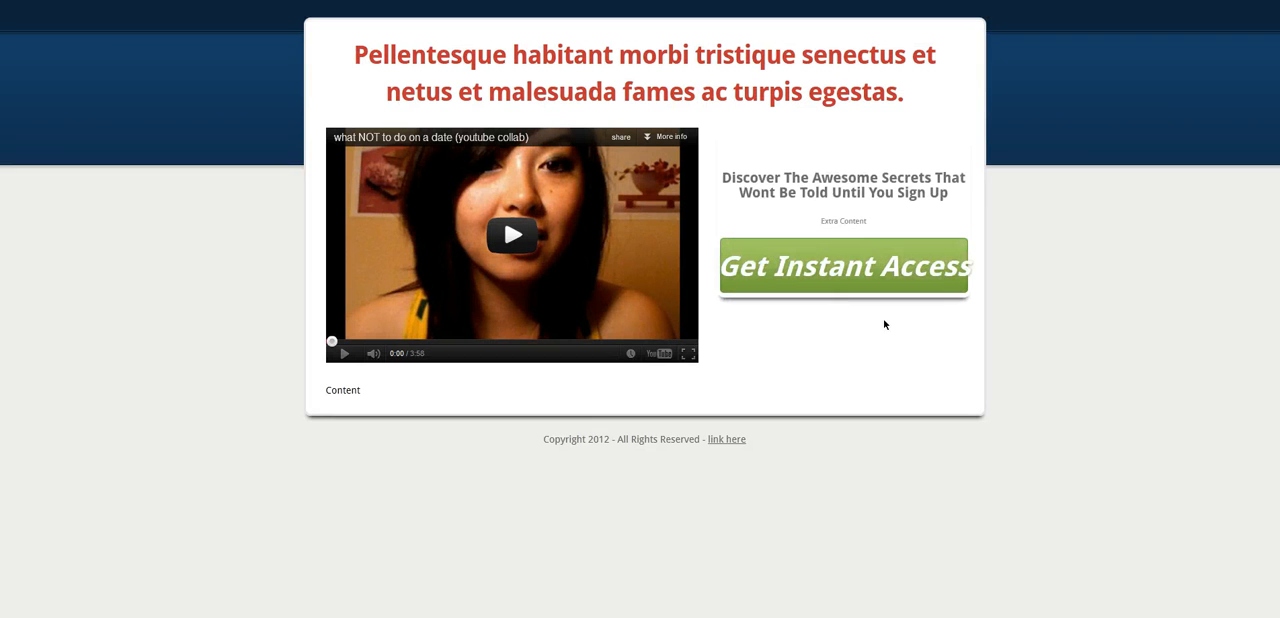
pyautogui.moveTo(620, 198)
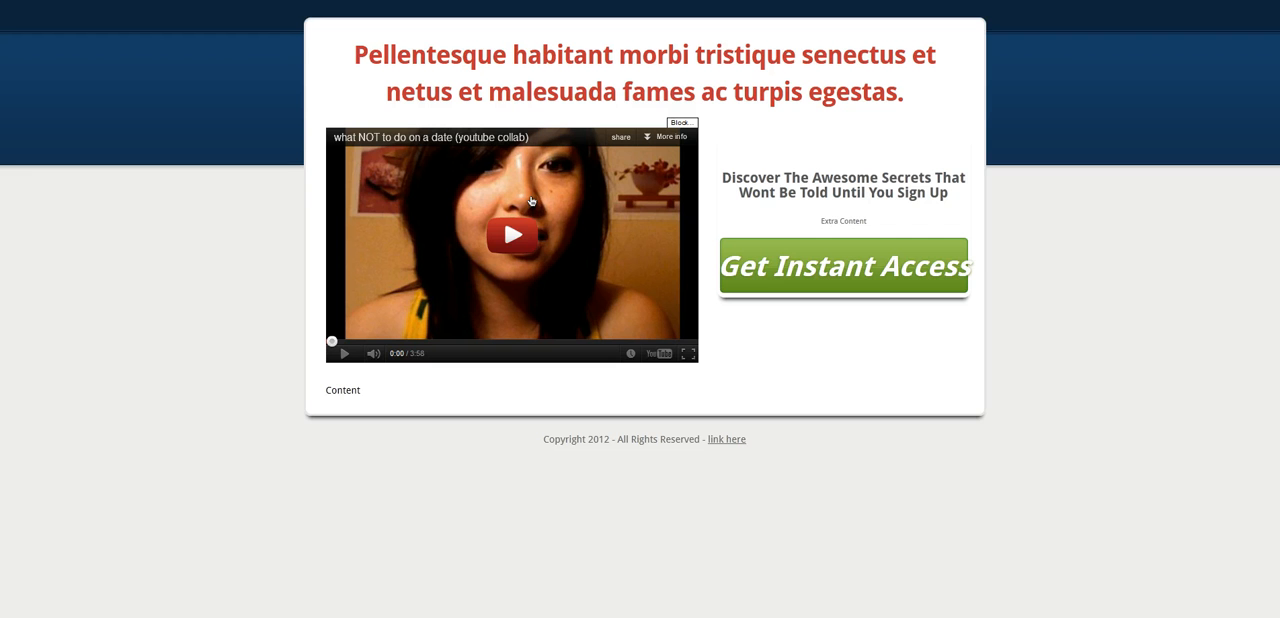
pyautogui.moveTo(256, 446)
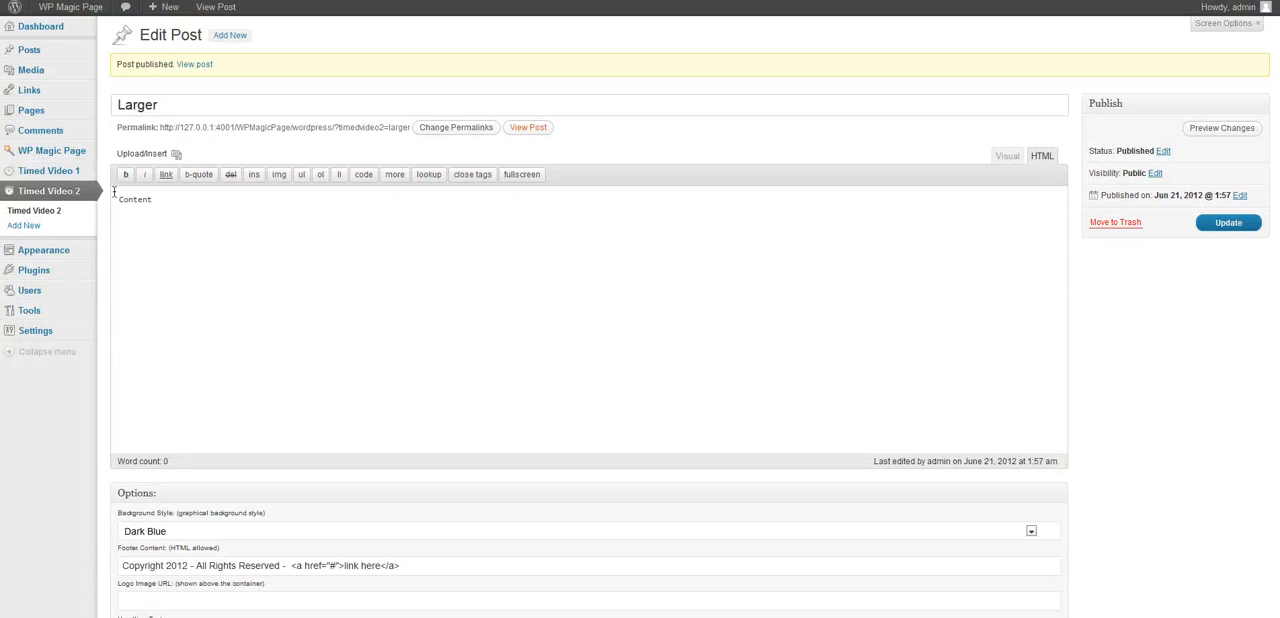
pyautogui.scroll(-3)
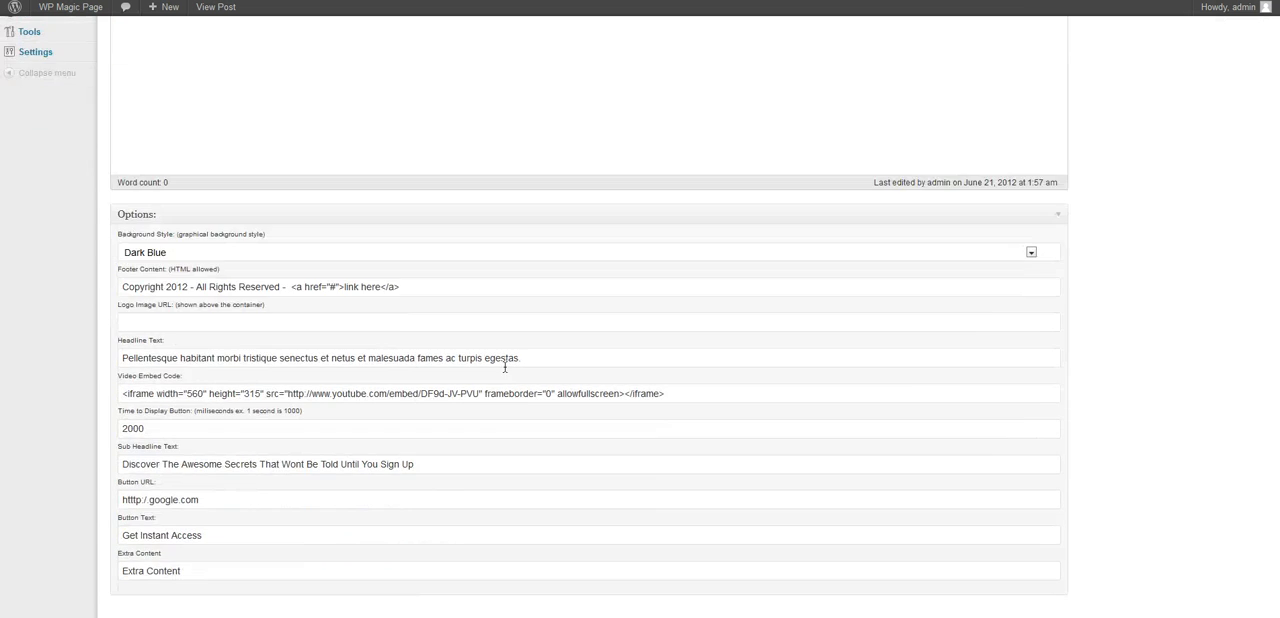